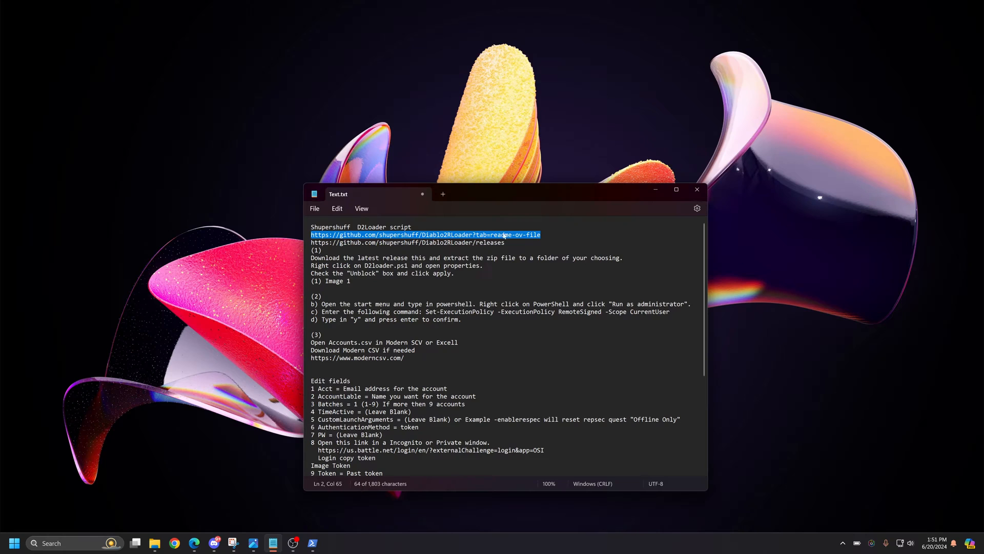
- Follow the repository link from the notes and skim the Diablo2RLoader README
left_click(538, 235)
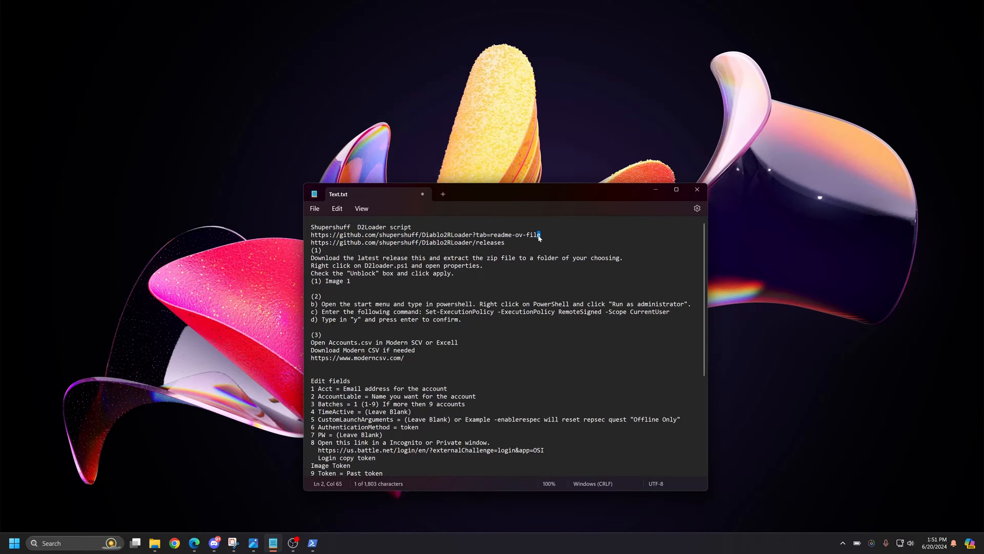
triple_click(425, 233)
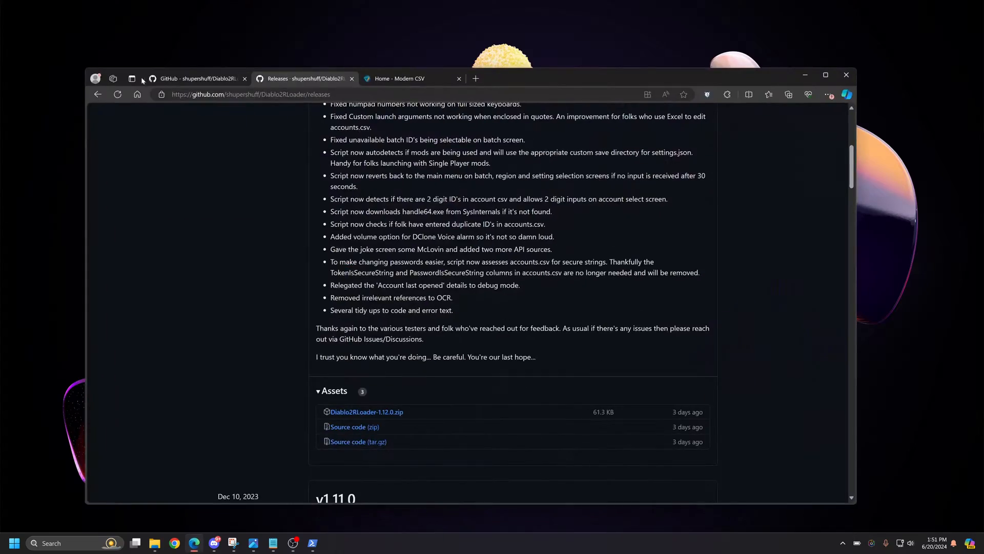
left_click(198, 79)
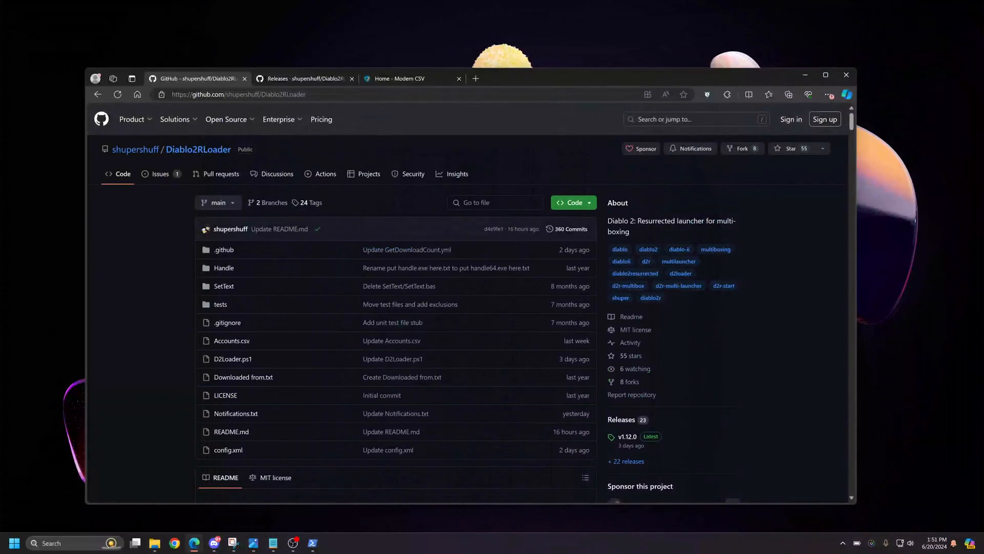
scroll("down", 3)
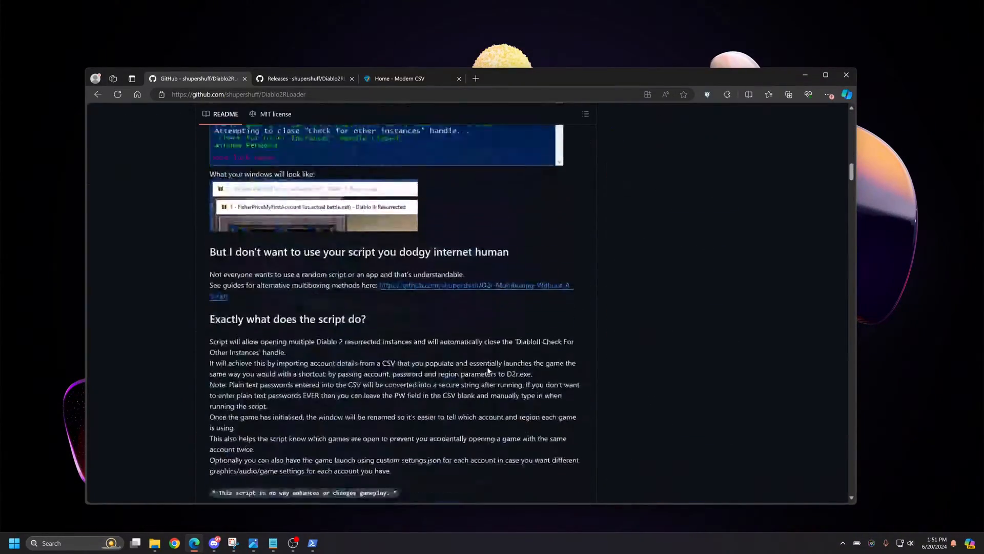
scroll("down", 3)
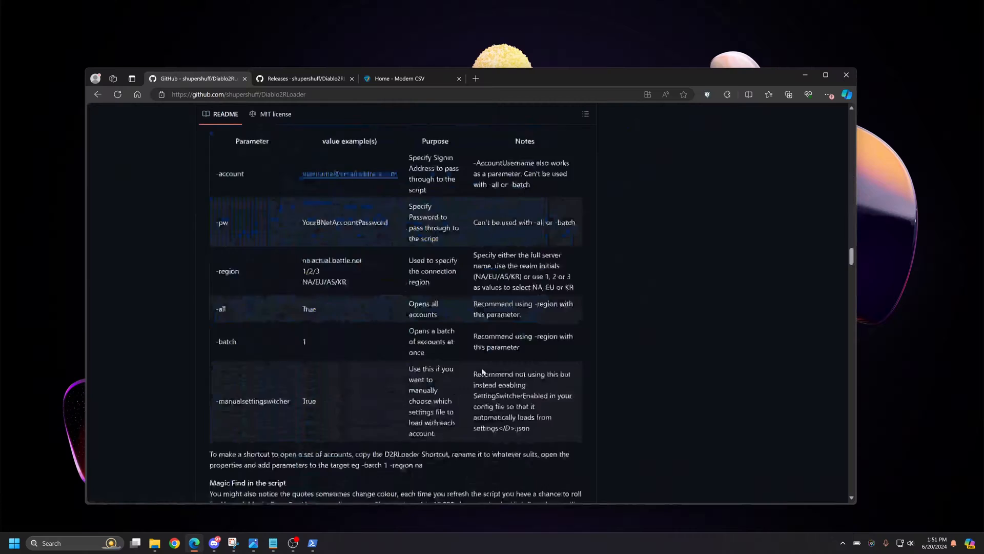
scroll("up", 3)
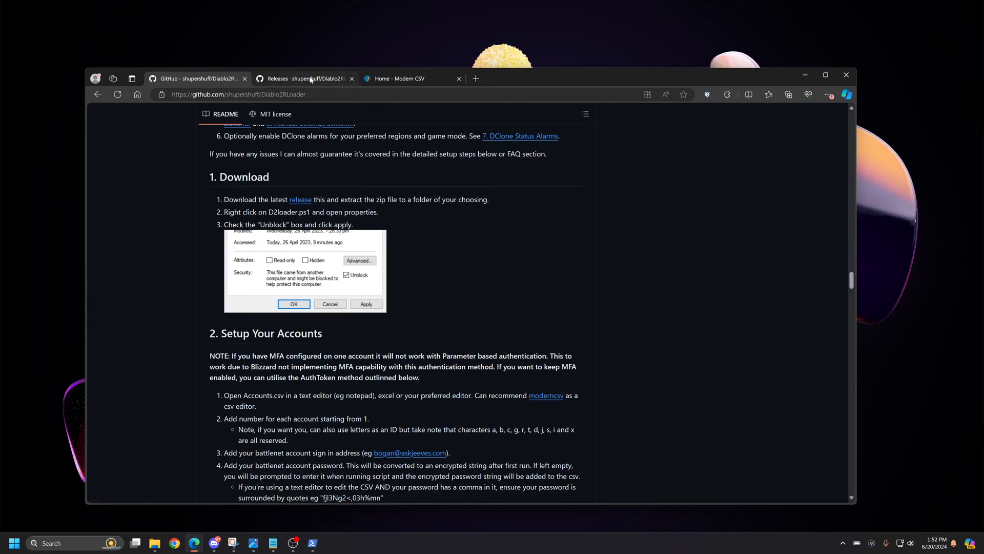
- Go to Releases and get the Diablo2RLoader-1.12.0.zip asset of the latest release
left_click(304, 79)
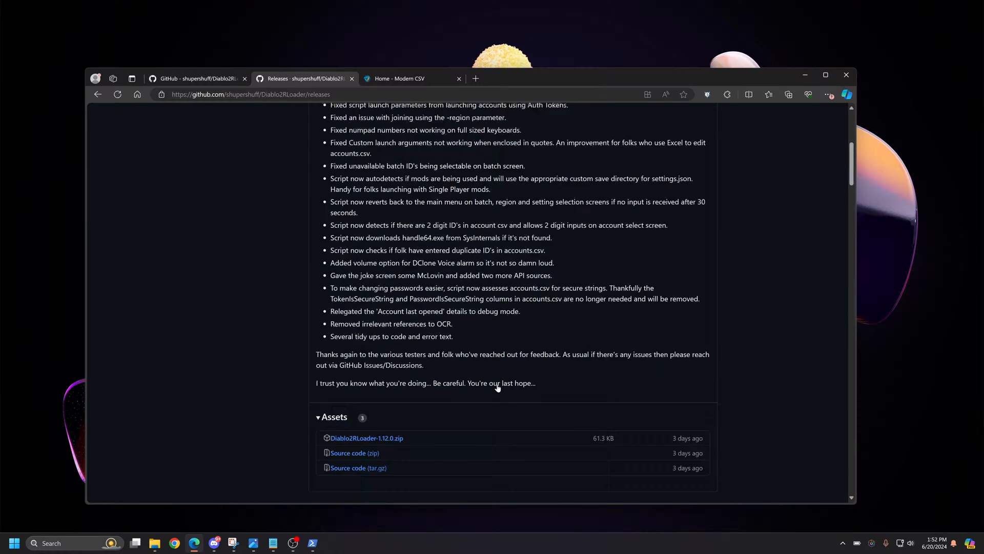
scroll("down", 3)
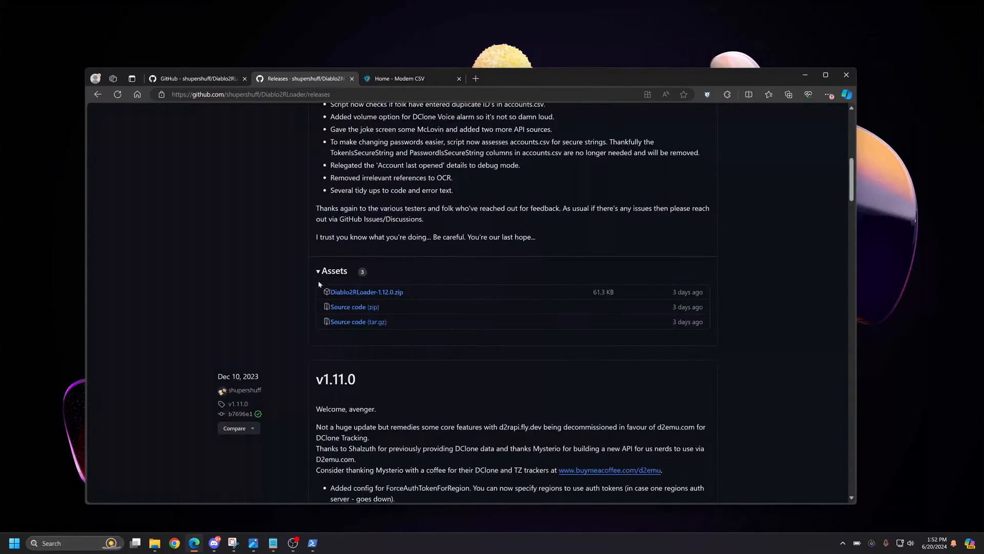
mouse_move(367, 291)
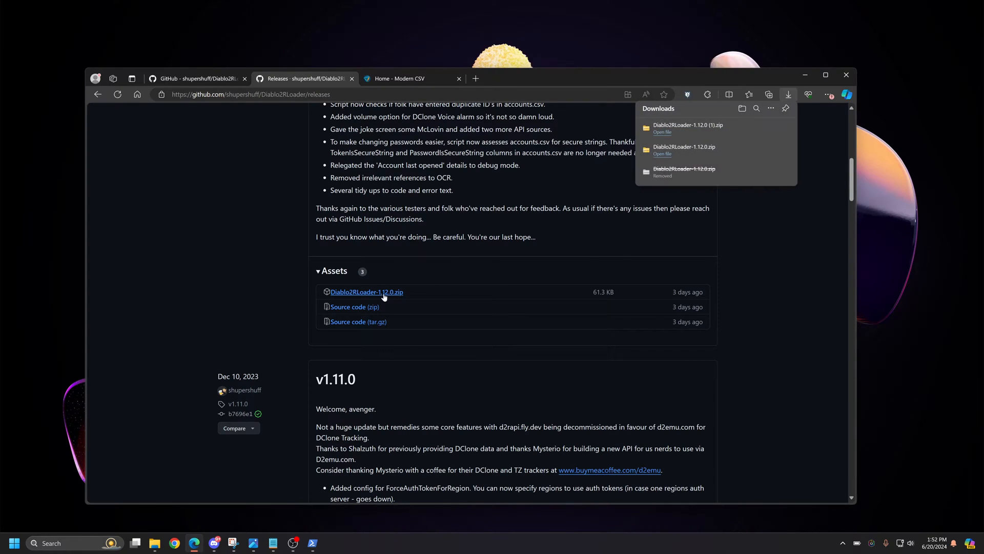
mouse_move(816, 153)
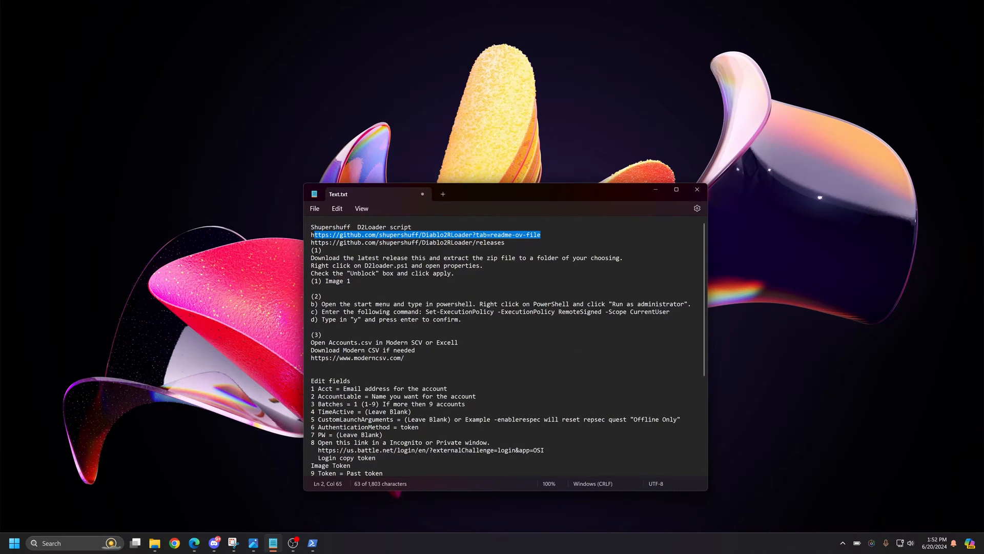
mouse_move(154, 542)
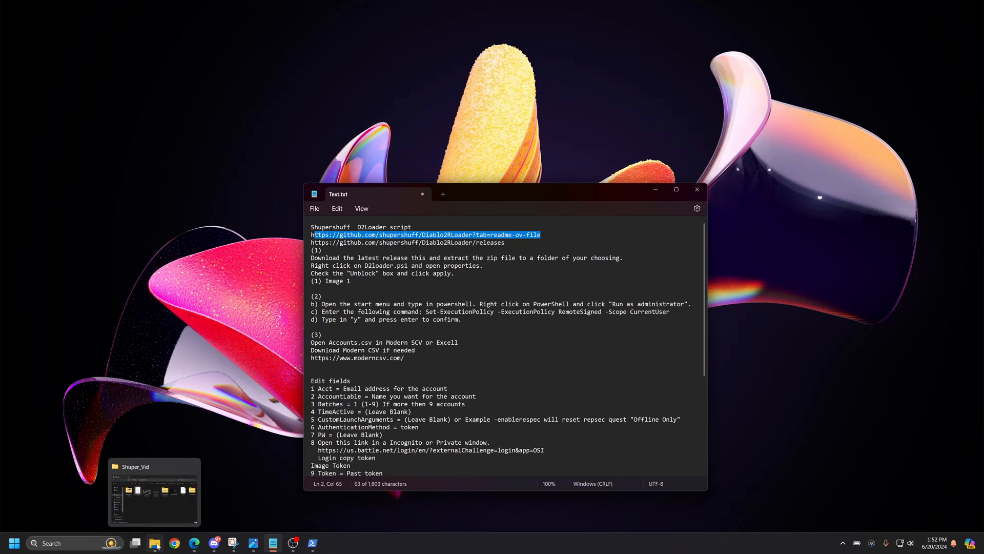
- Extract the Diablo2RLoader-1.12.0 zip into its suggested folder and select D2Loader.ps1
left_click(155, 542)
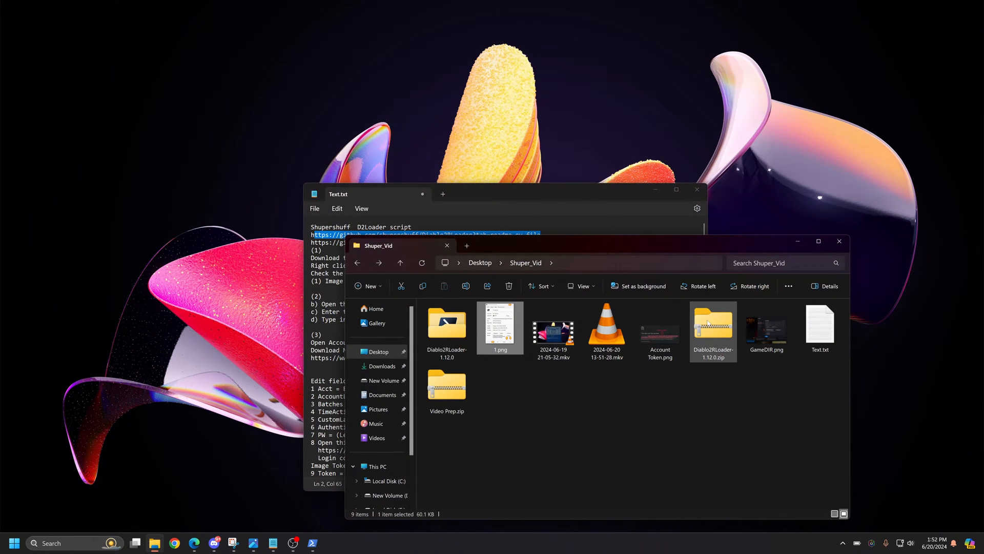
right_click(713, 326)
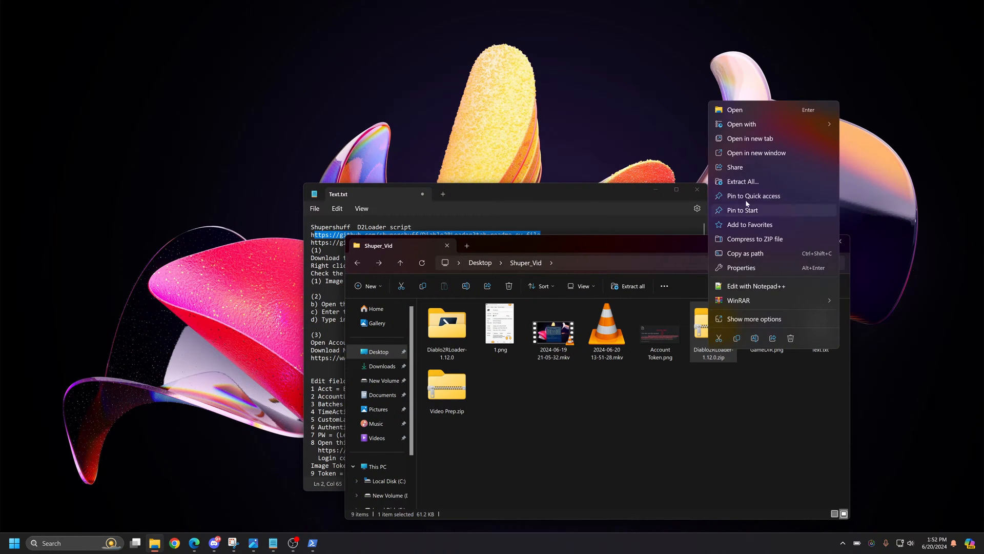
left_click(742, 182)
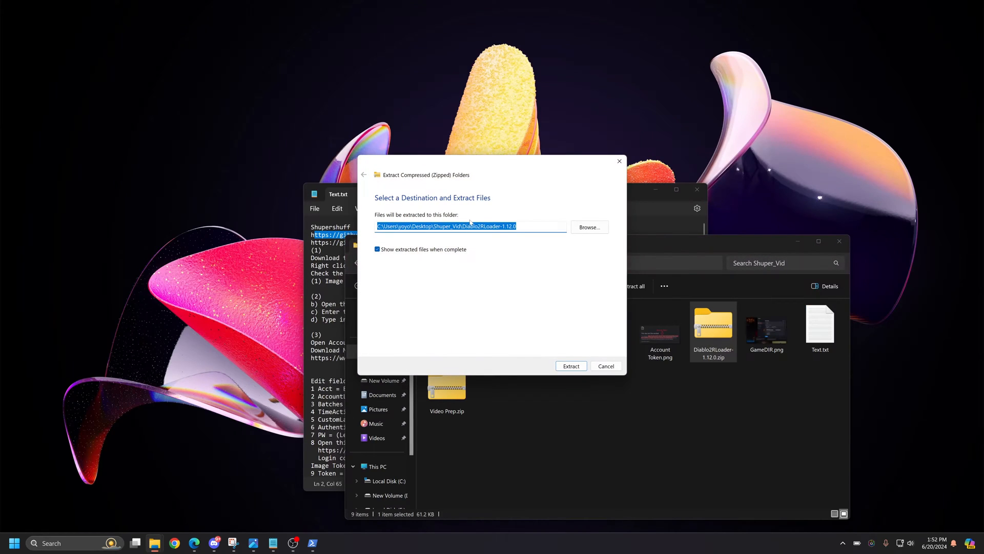
mouse_move(483, 244)
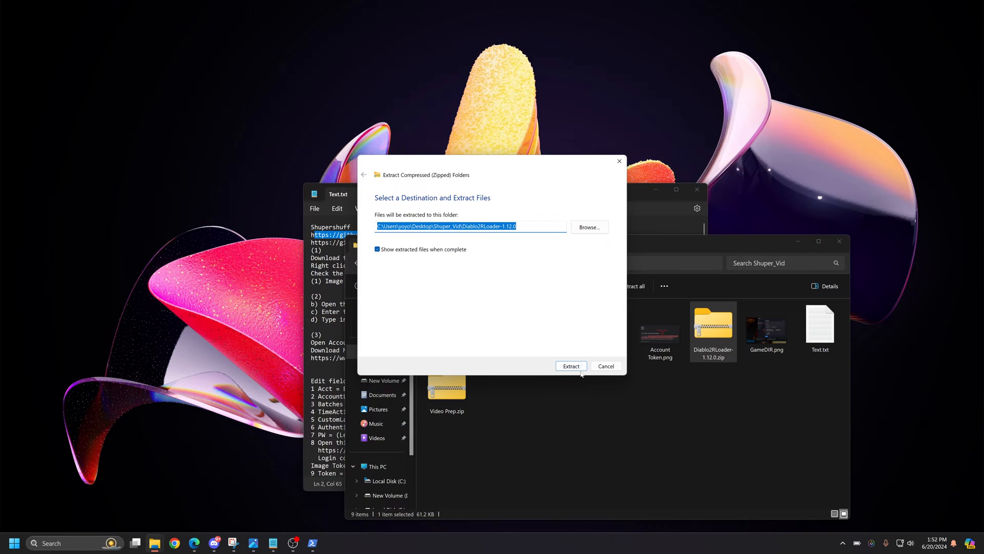
left_click(570, 366)
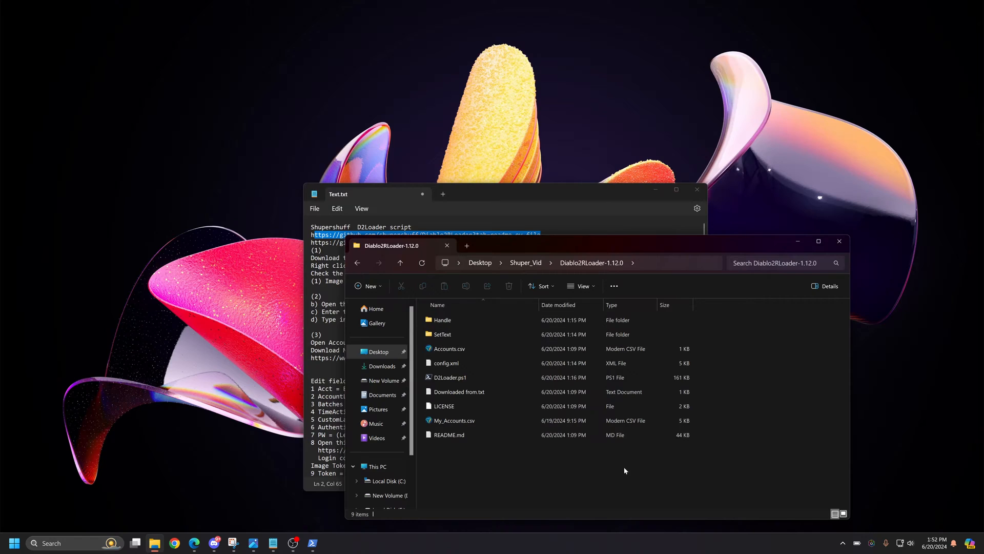
left_click(449, 377)
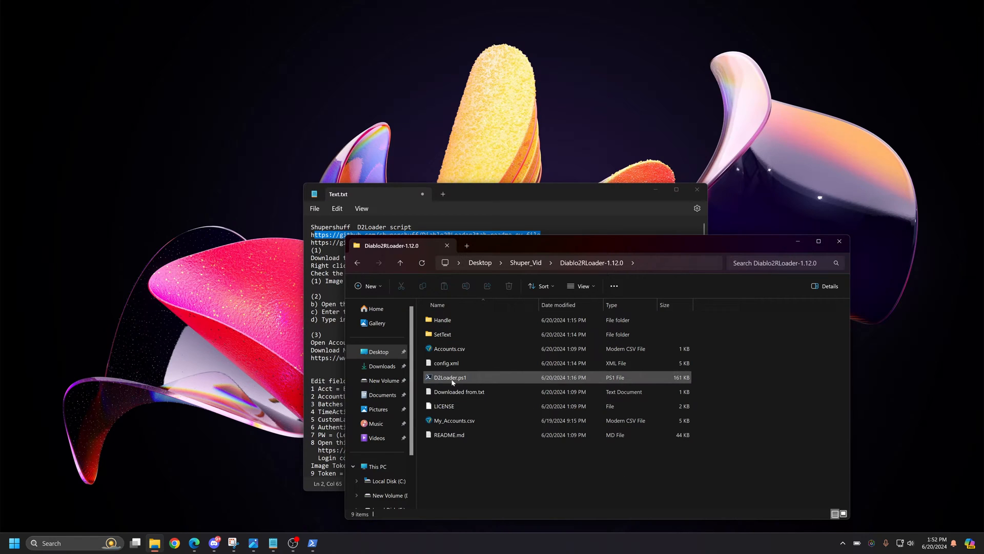
mouse_move(448, 377)
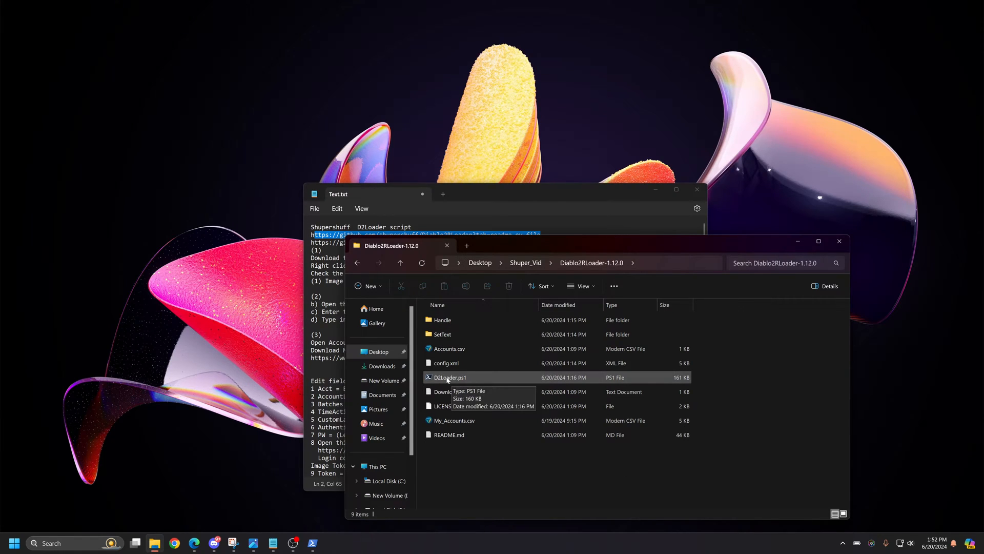
right_click(449, 377)
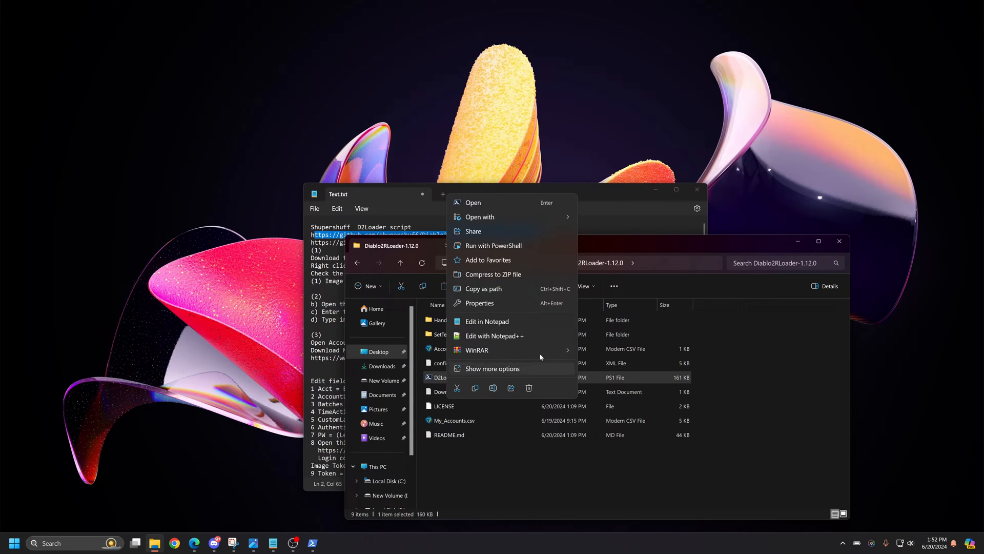
left_click(479, 303)
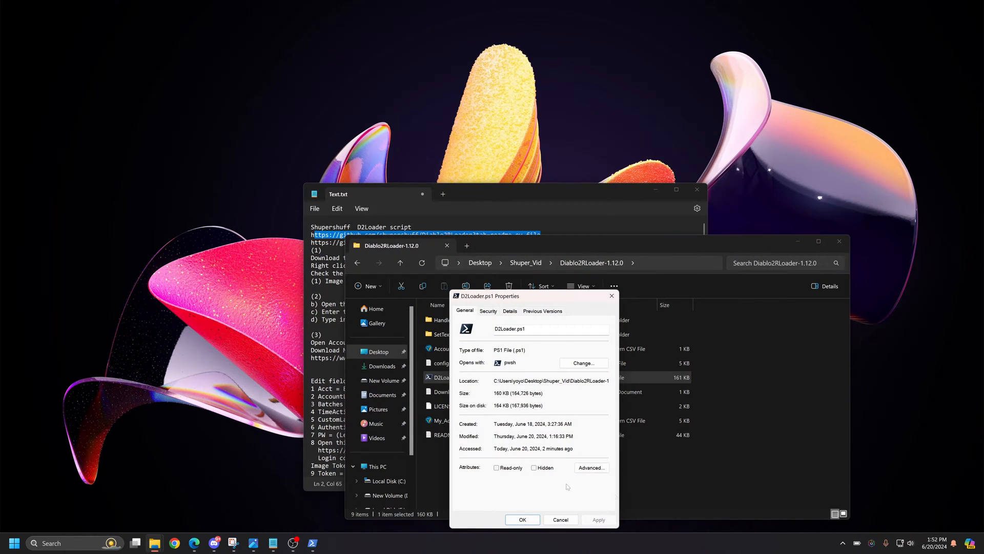
mouse_move(611, 295)
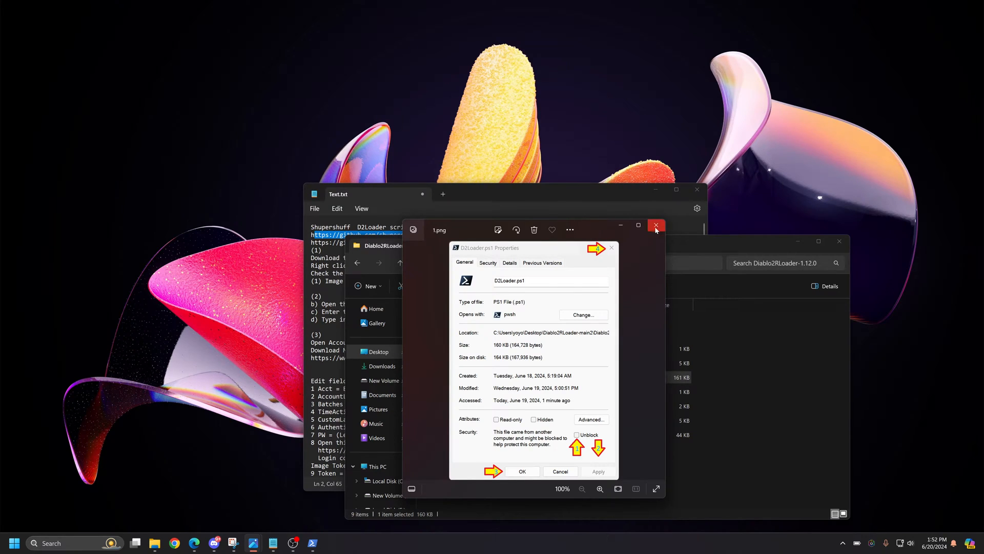
mouse_move(656, 227)
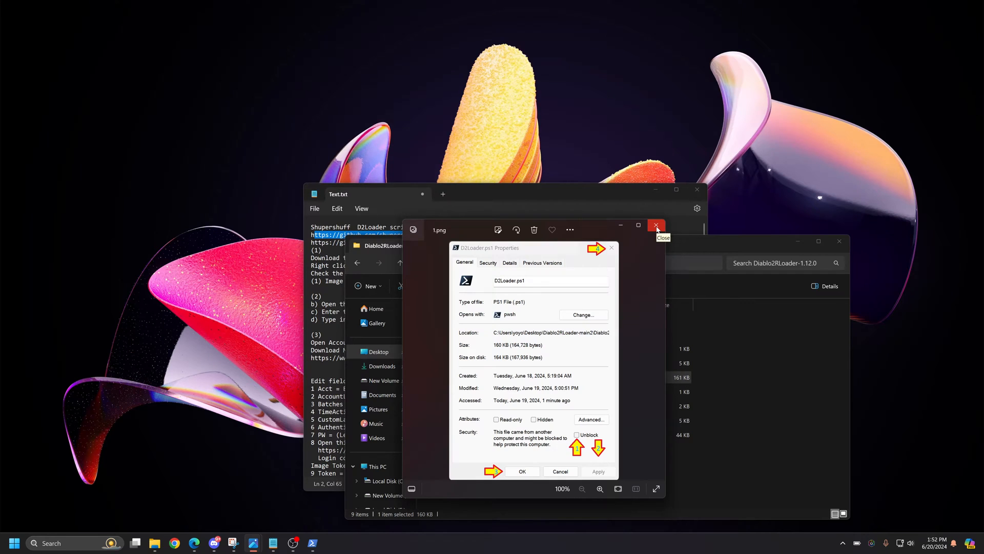
left_click(656, 227)
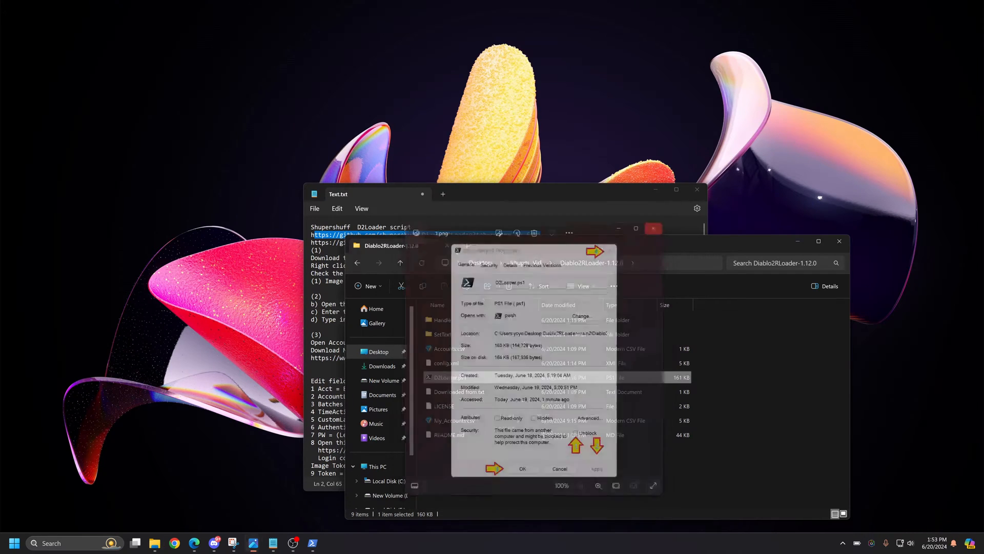
left_click(559, 469)
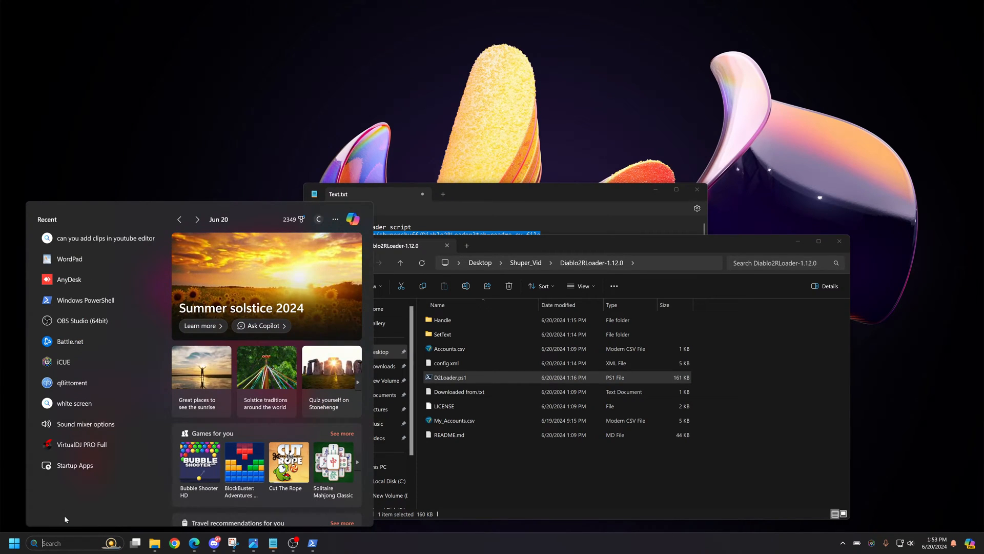
- Search Start for powershell and run Windows PowerShell as administrator
type("powershell")
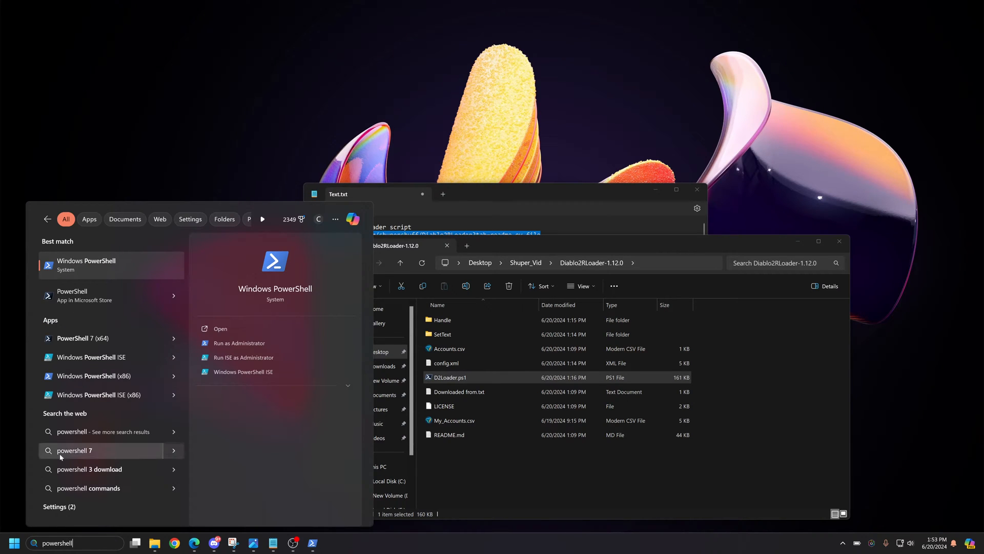
mouse_move(239, 343)
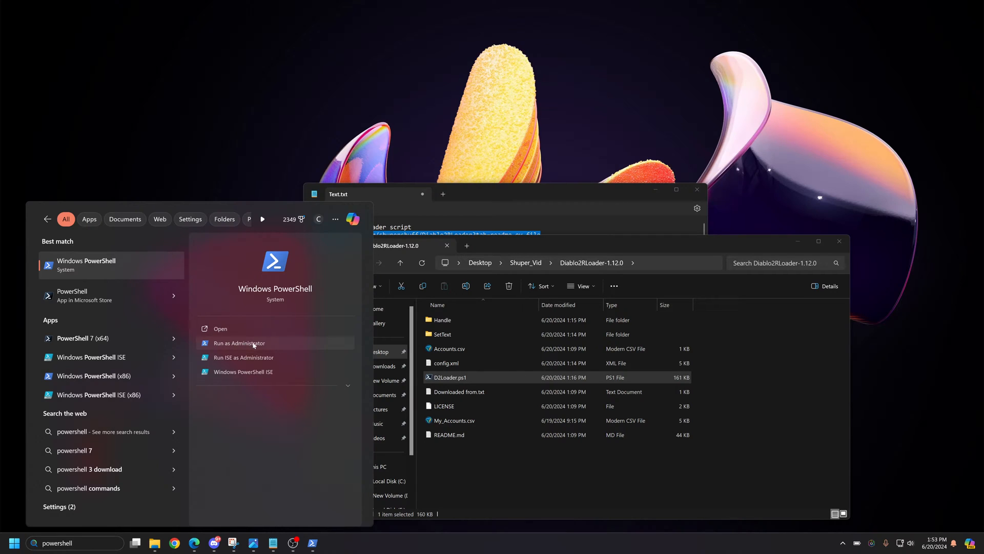
mouse_move(113, 268)
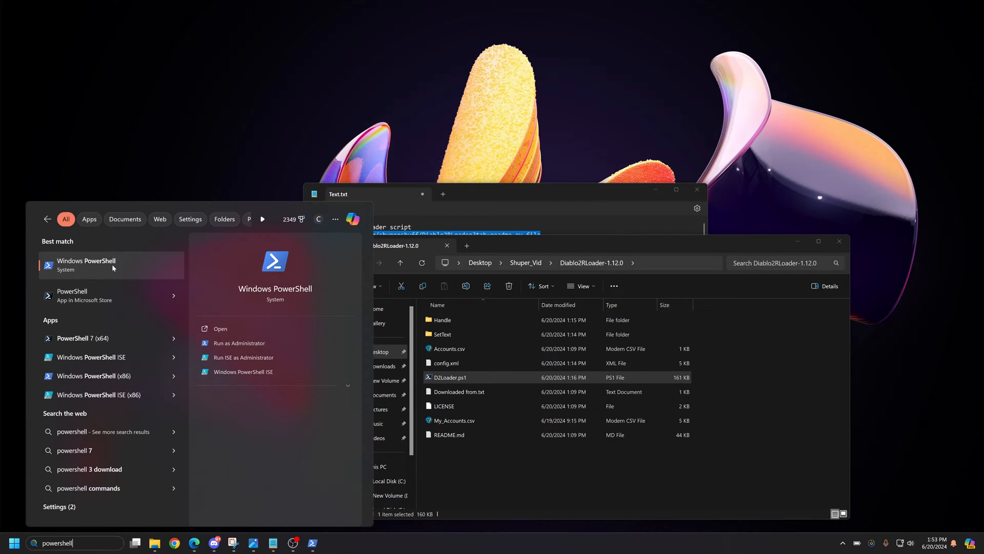
right_click(112, 264)
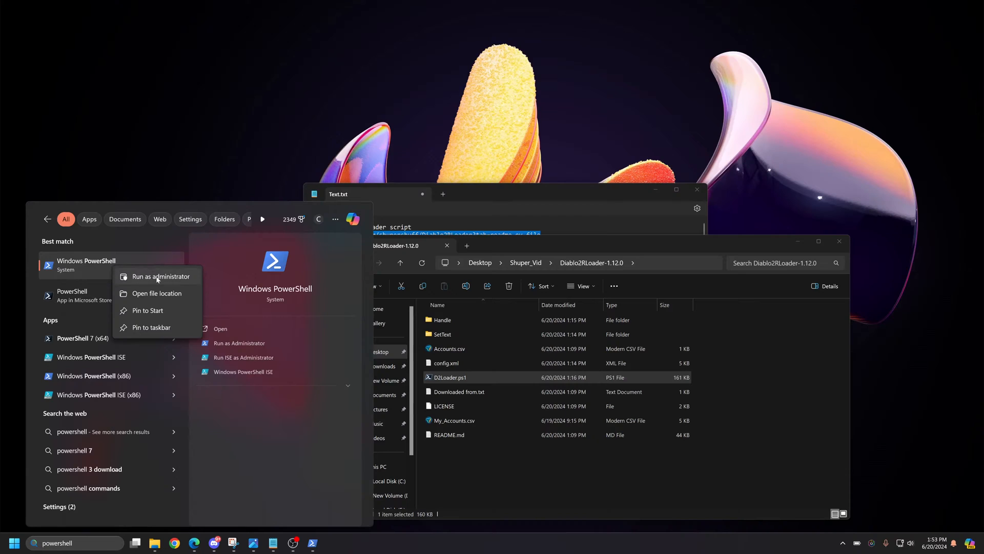
left_click(159, 276)
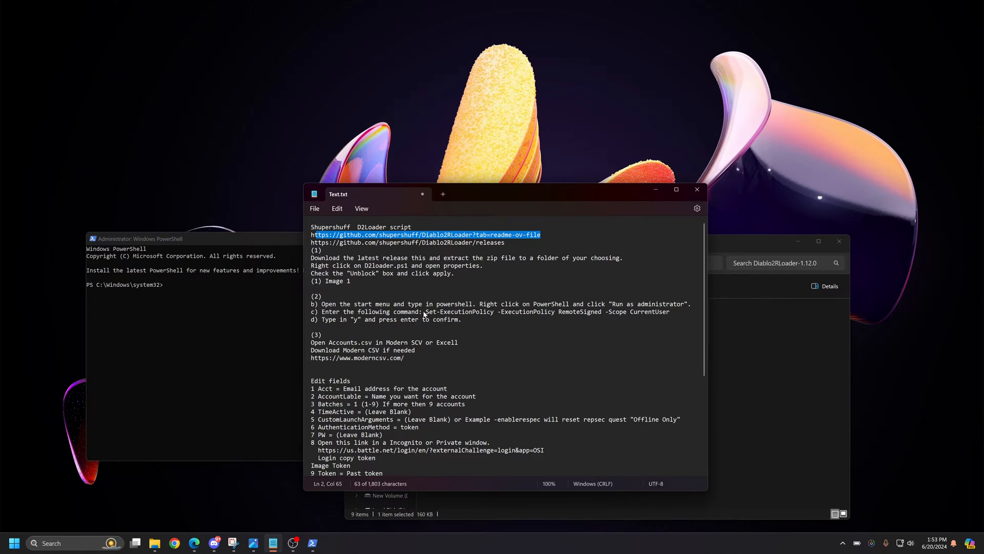
- Run Set-ExecutionPolicy RemoteSigned for CurrentUser from the notes and confirm with y
left_click_drag(426, 311, 669, 312)
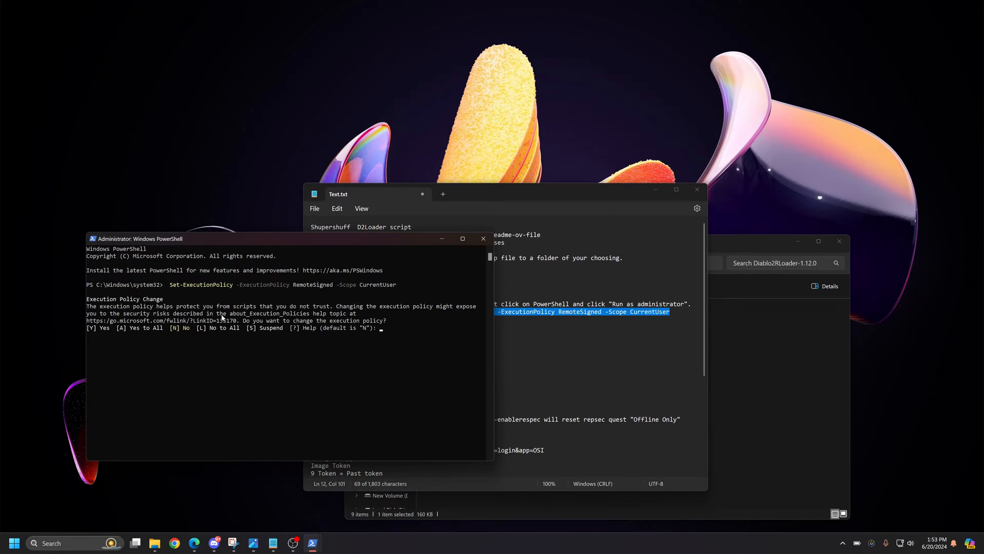
mouse_move(360, 340)
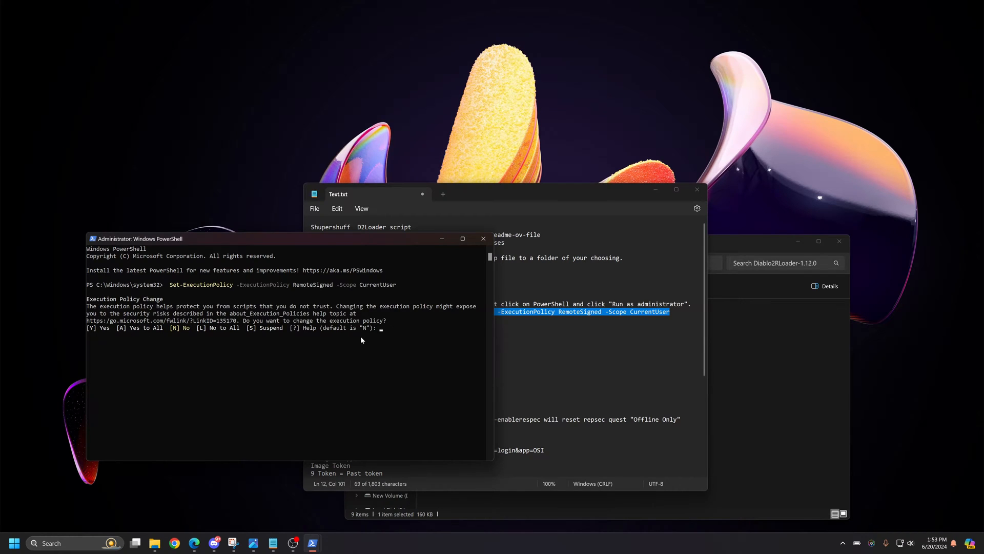
type("y")
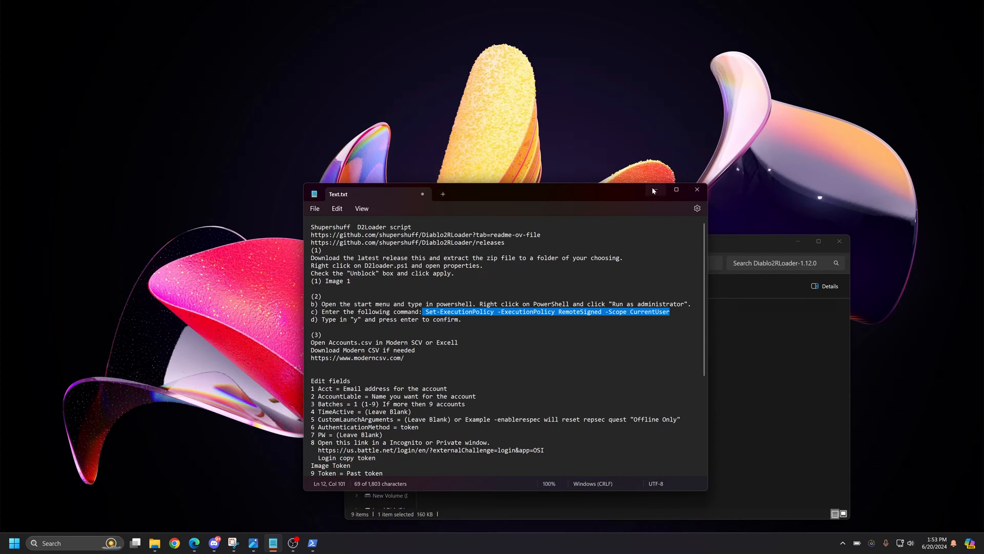
- Bring the Diablo2RLoader-1.12.0 folder window back in front of the notes
left_click(695, 188)
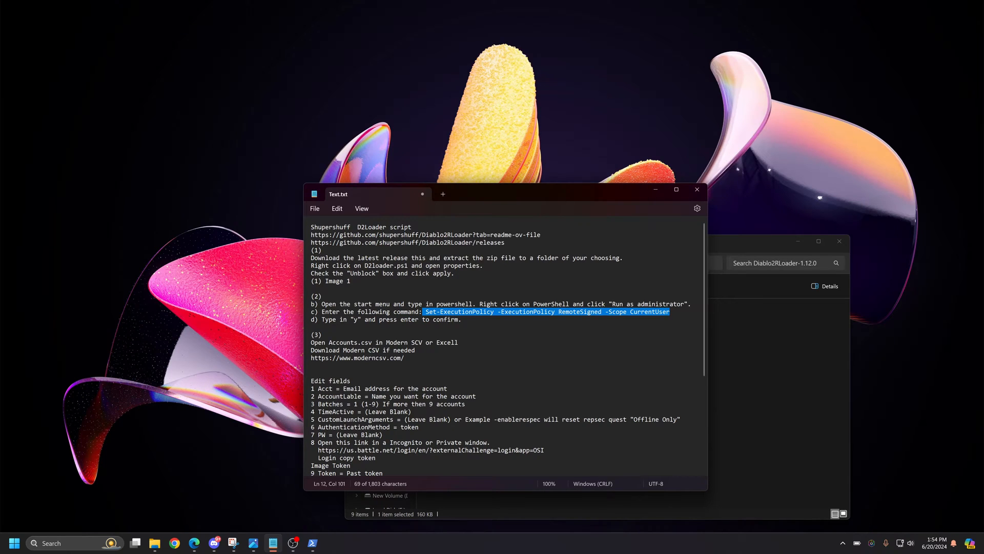
mouse_move(252, 541)
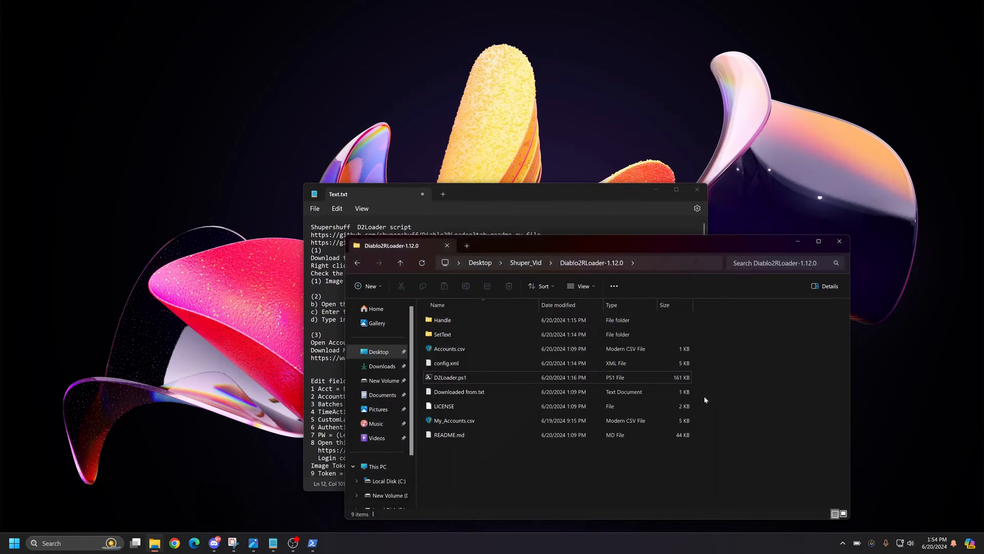
- Open Accounts.csv with Modern CSV and dismiss the Free Version notice
left_click(449, 348)
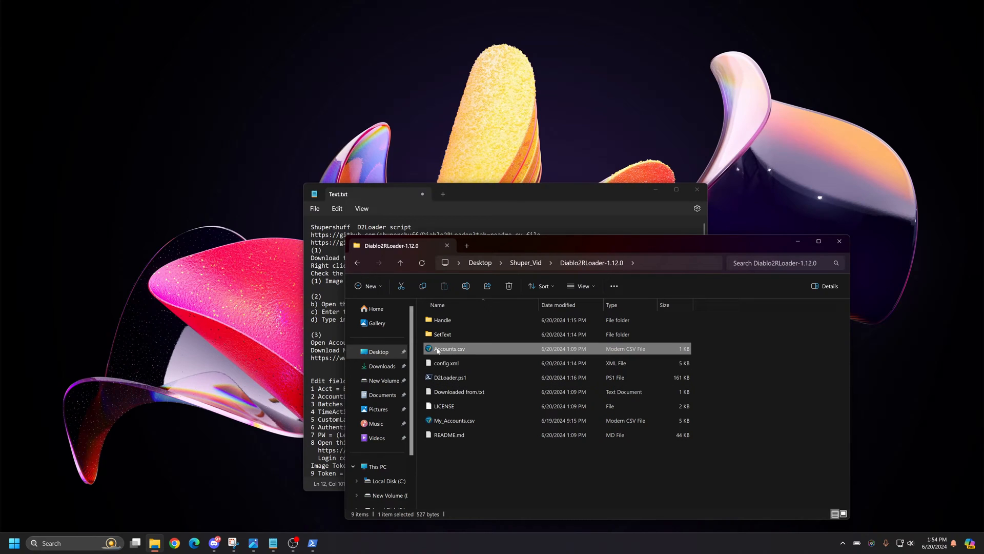
mouse_move(459, 354)
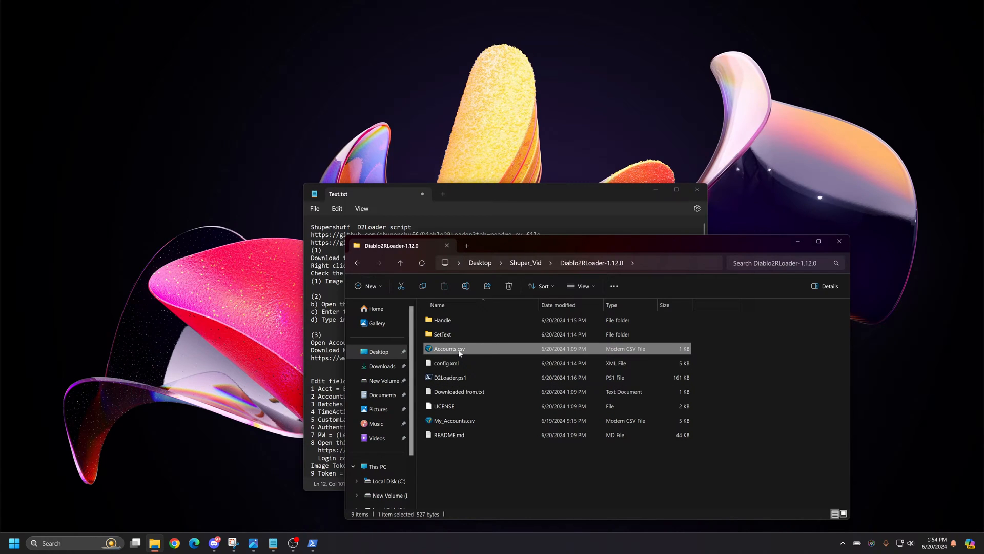
right_click(449, 349)
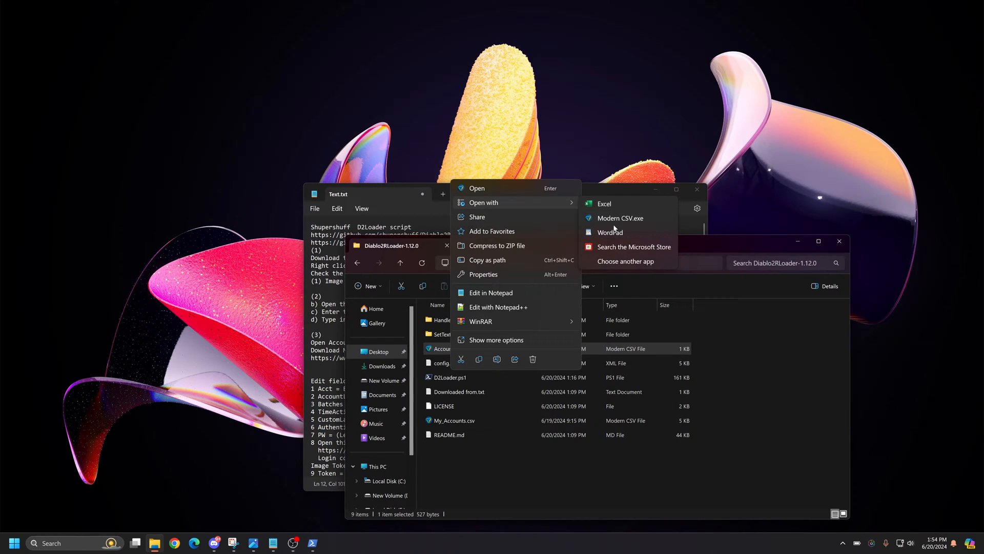
mouse_move(619, 218)
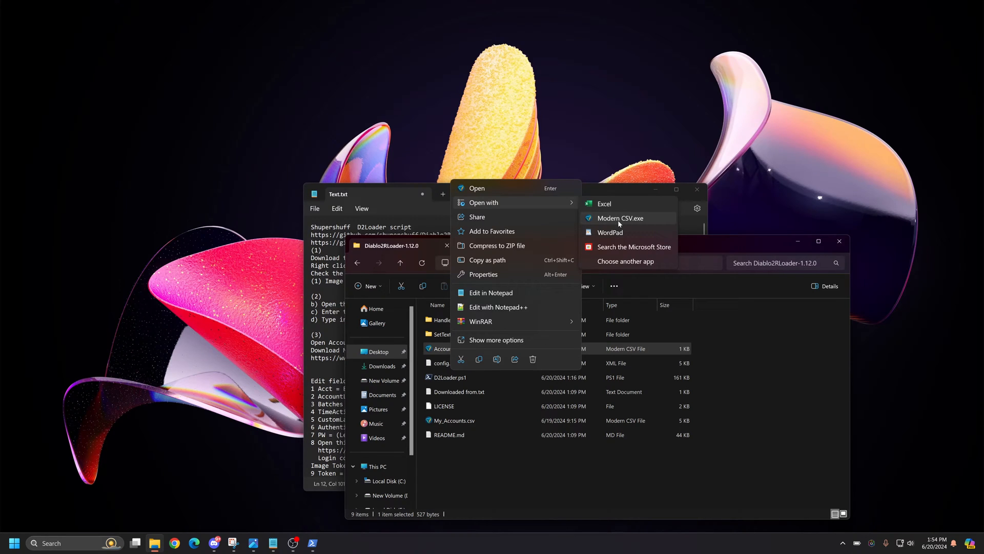
left_click(620, 217)
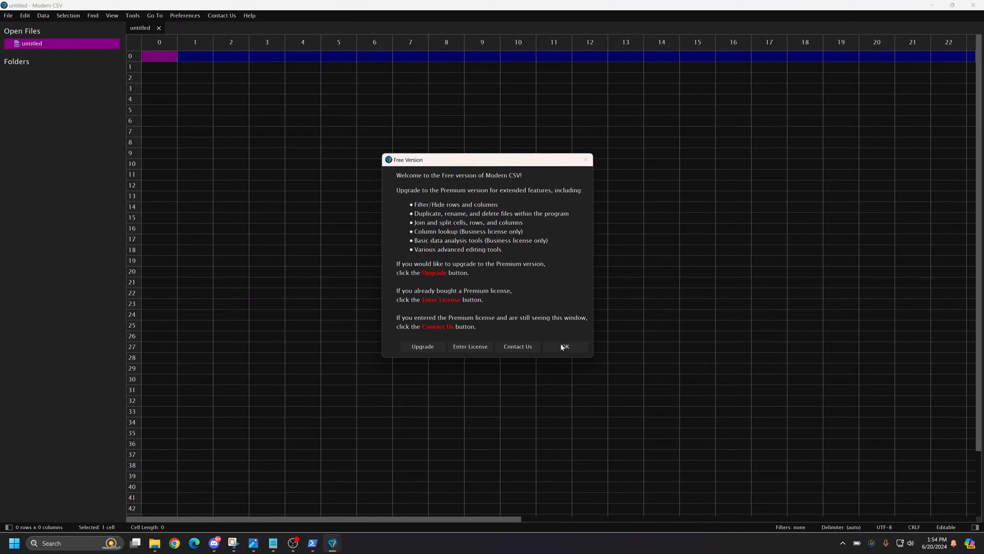
left_click(564, 346)
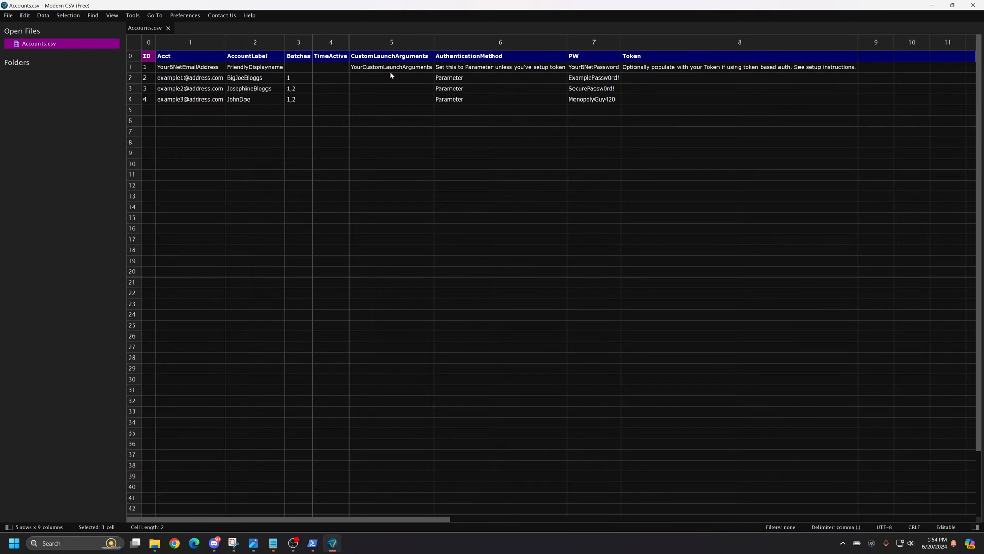
mouse_move(855, 7)
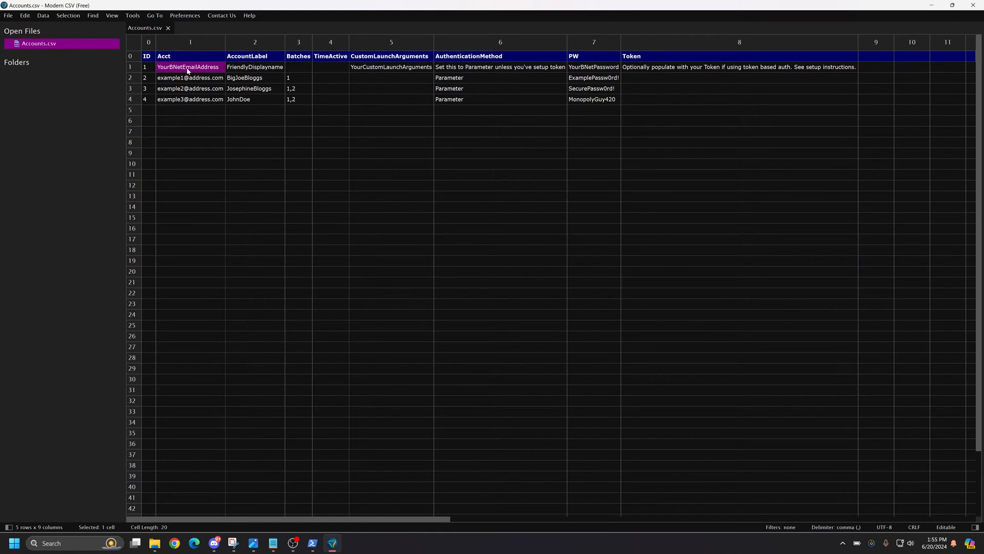
type("email@")
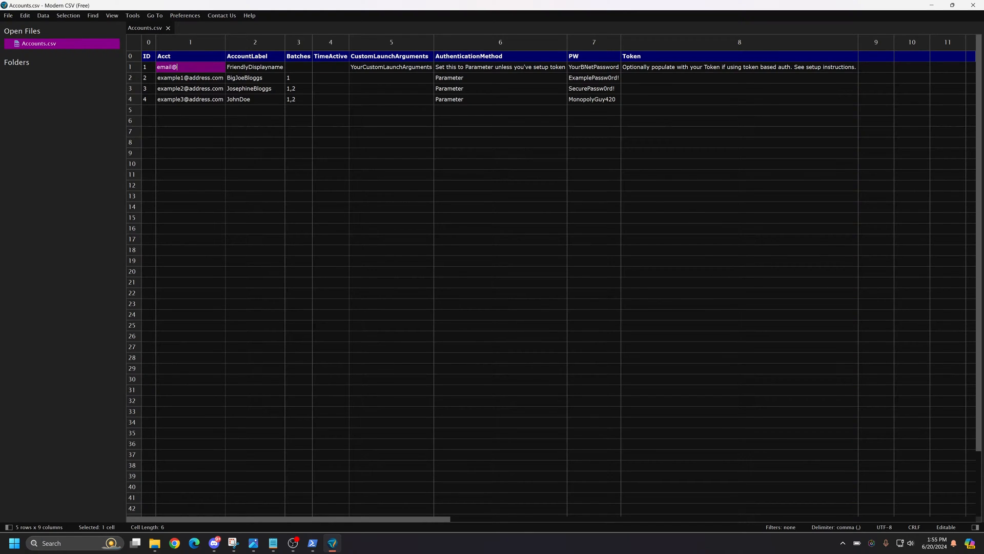
type("email.")
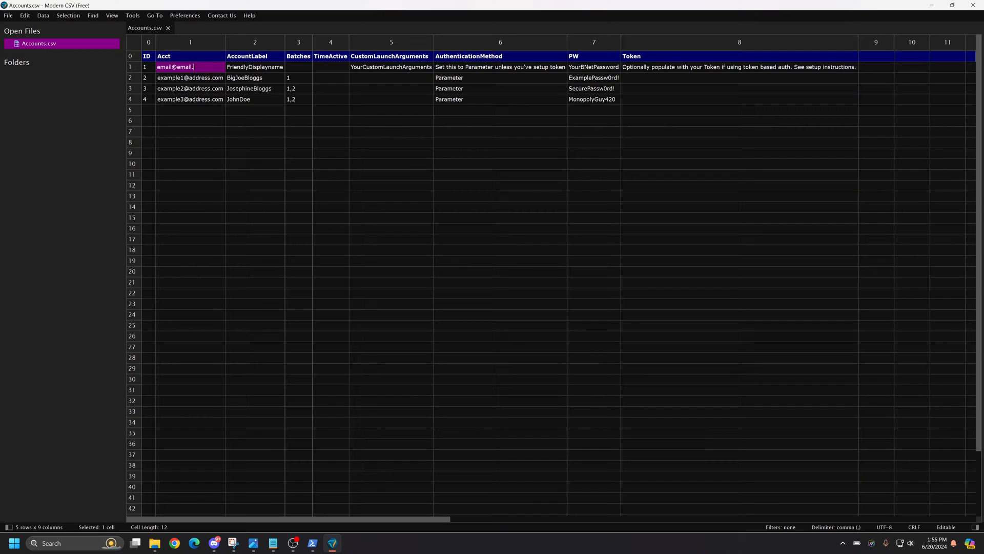
type("com")
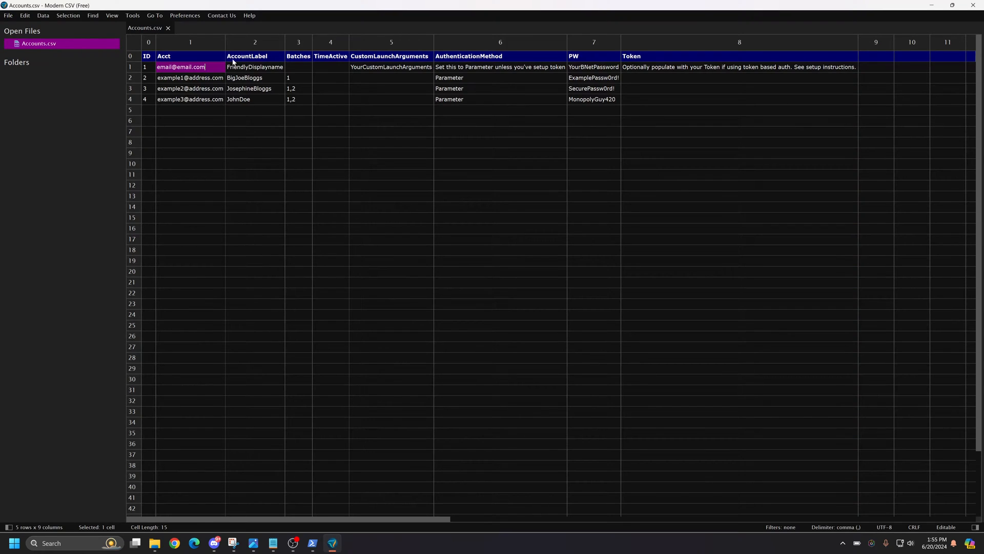
left_click(255, 66)
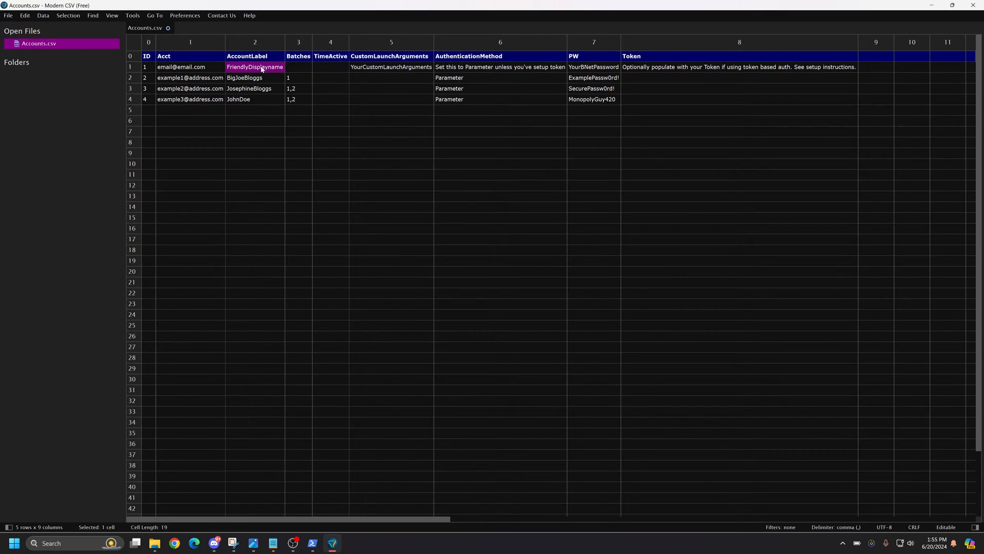
type("my ad")
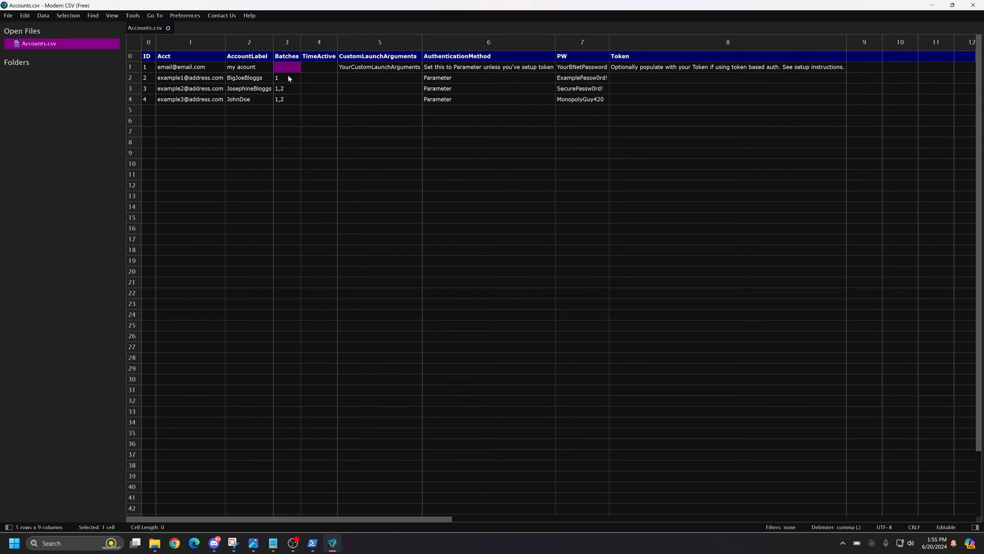
mouse_move(291, 85)
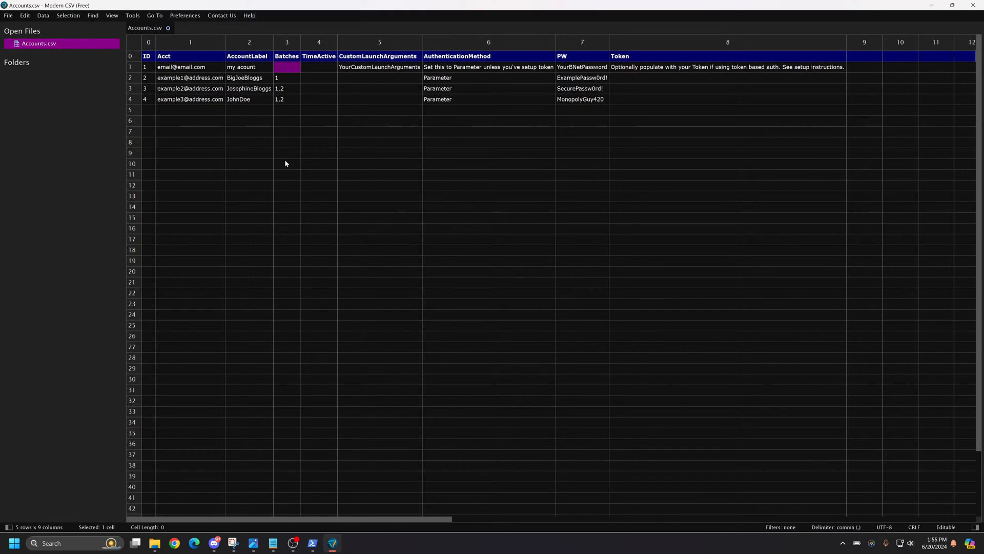
mouse_move(283, 110)
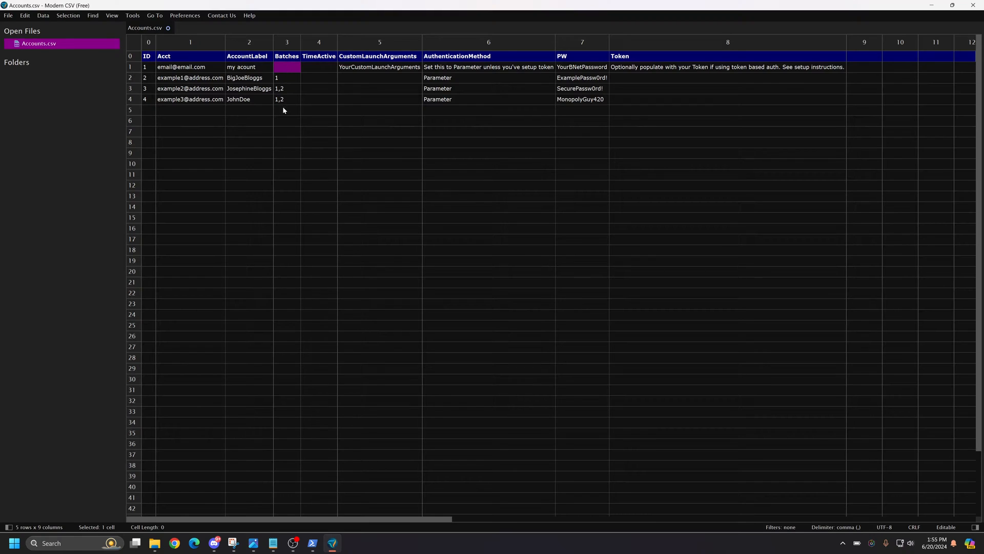
- Set Batches to 1 on the account rows and review the launch arguments and AuthenticationMethod cells
left_click(286, 77)
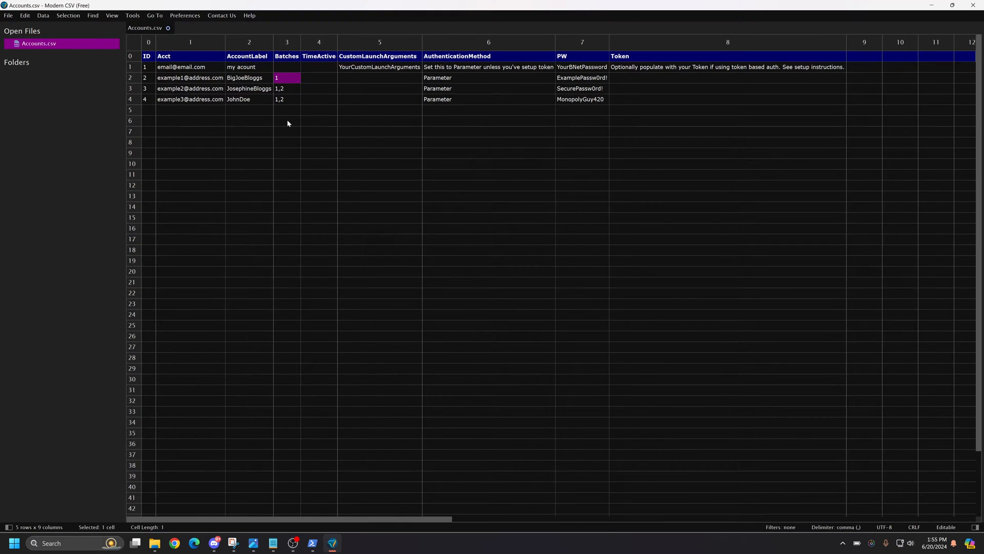
left_click(286, 67)
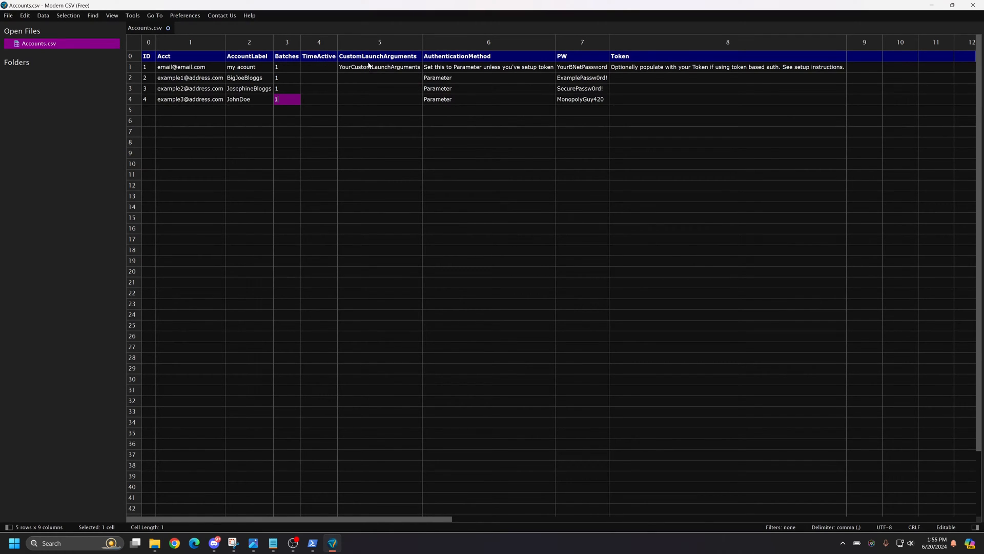
mouse_move(398, 60)
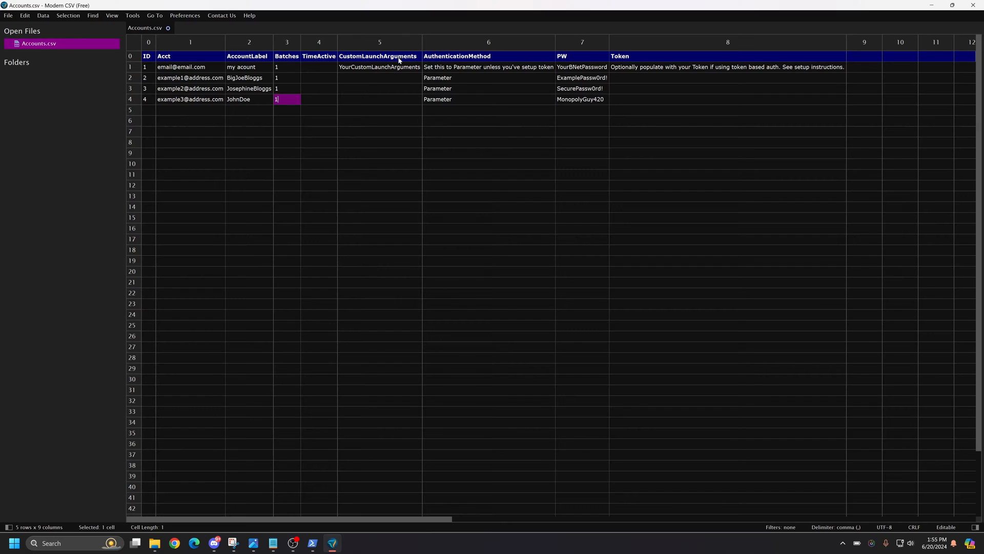
left_click(379, 77)
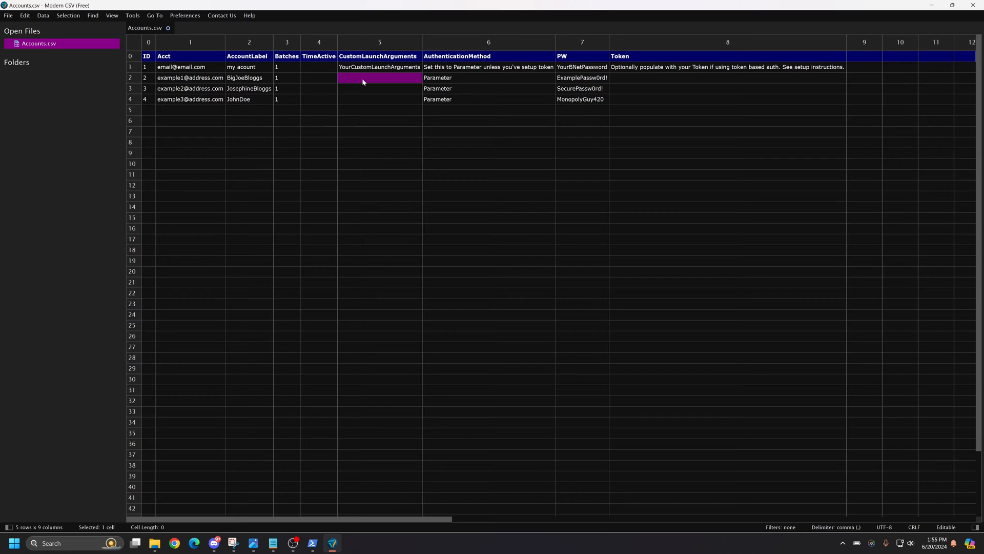
mouse_move(376, 85)
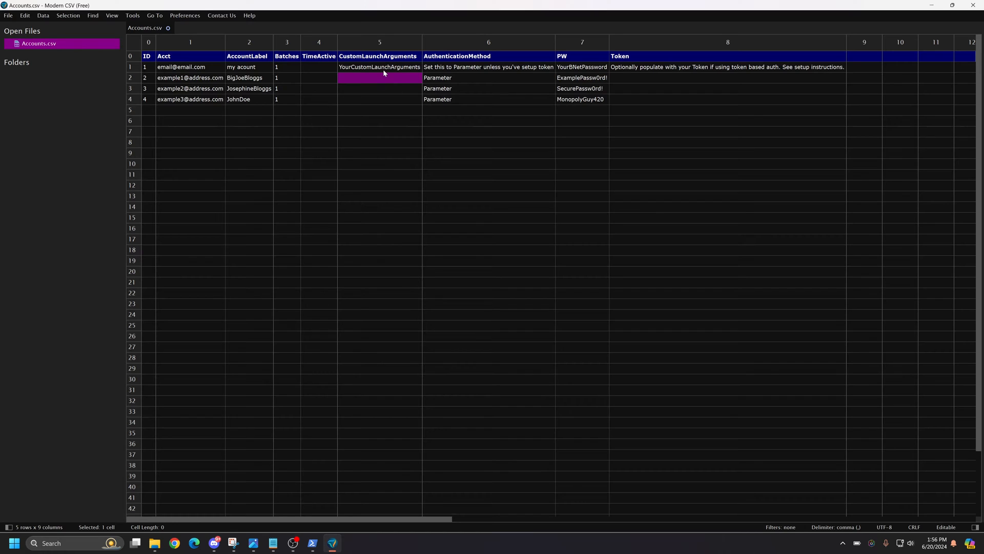
mouse_move(386, 77)
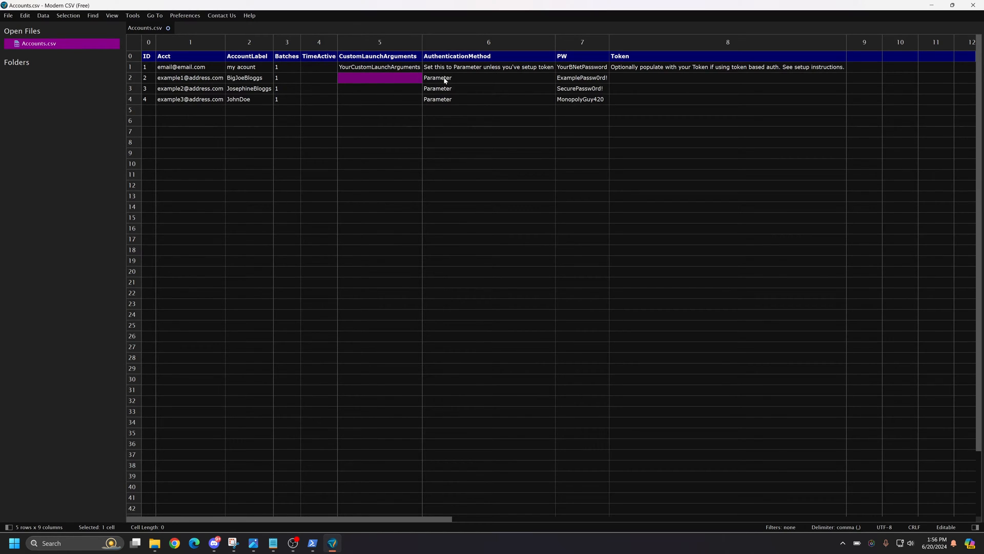
left_click(488, 66)
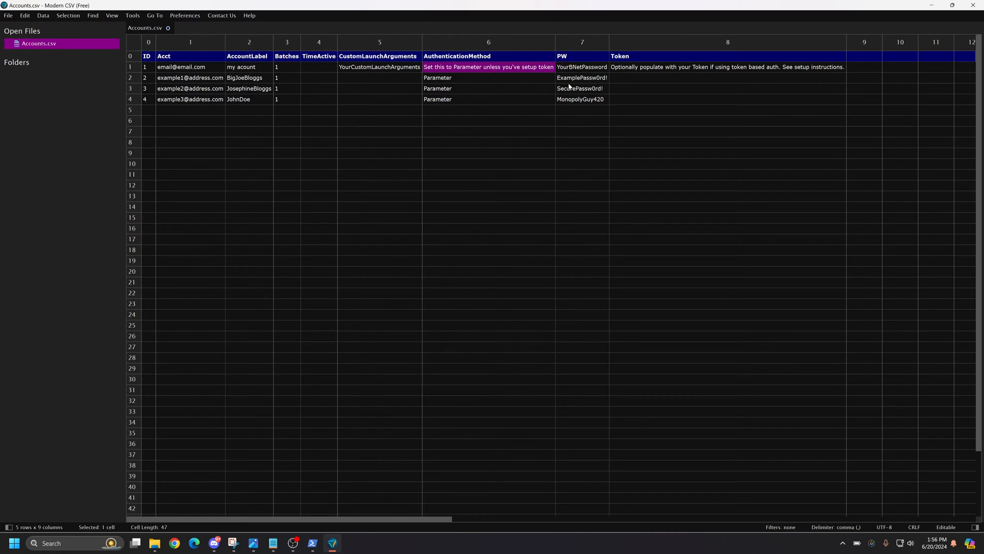
- Review the example PW entries and first account row, then close Modern CSV back to the notes
left_click(581, 67)
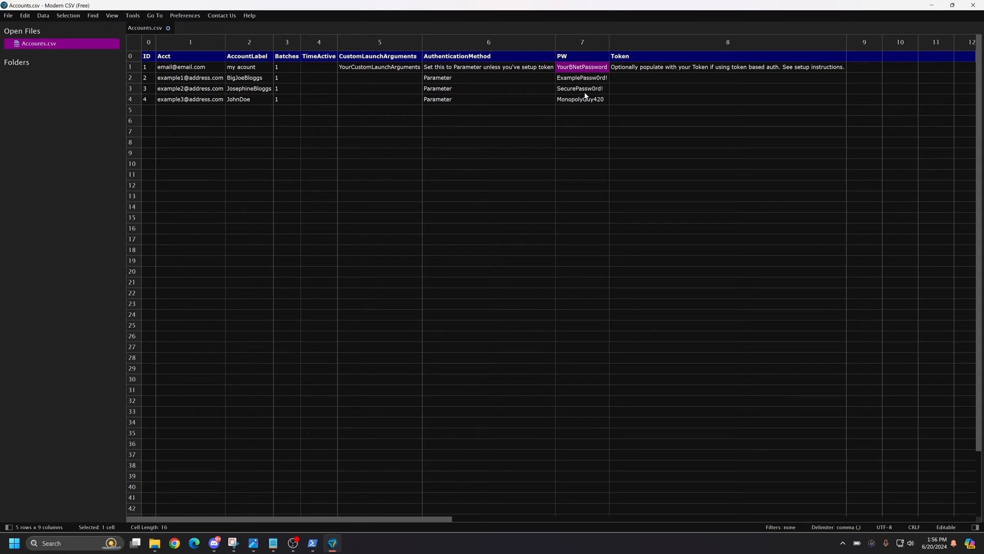
mouse_move(580, 111)
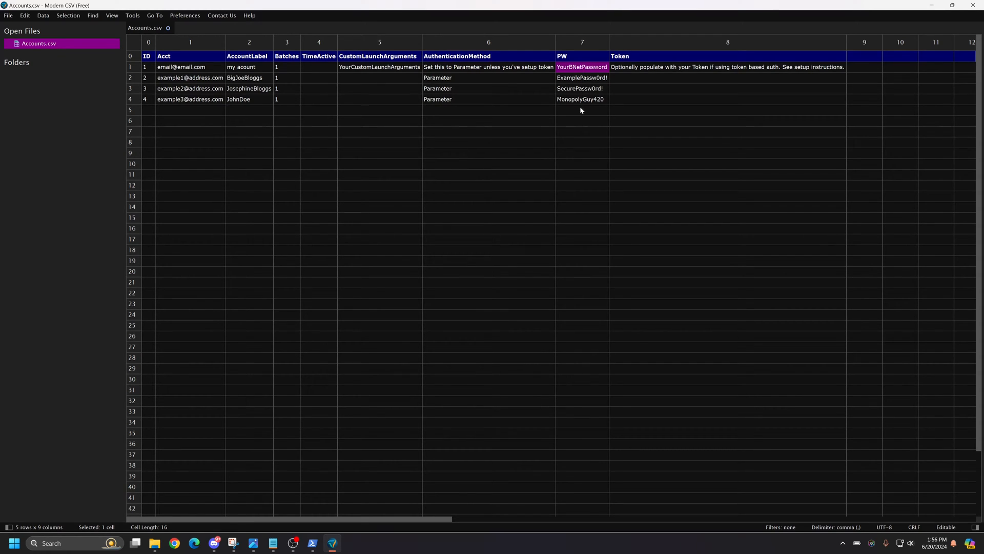
mouse_move(575, 114)
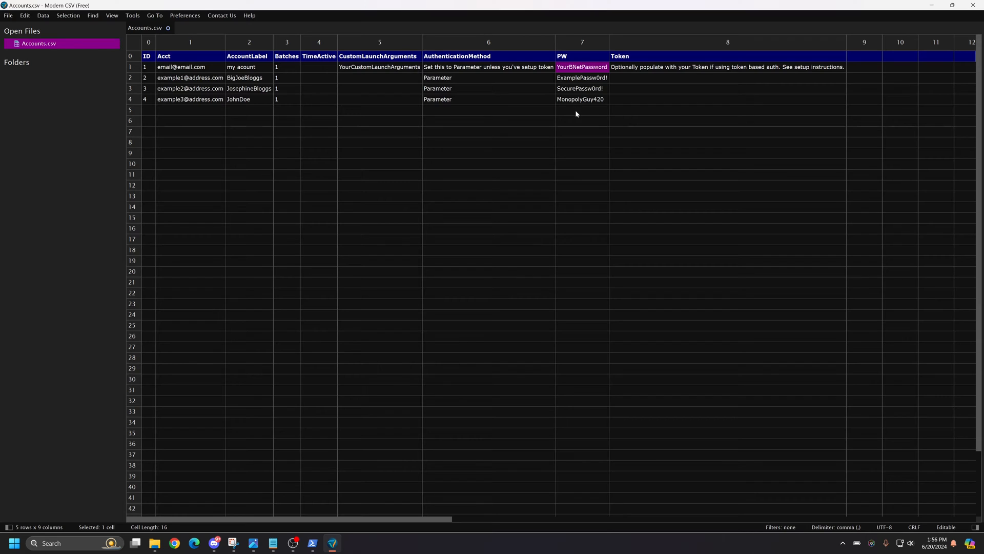
left_click(580, 55)
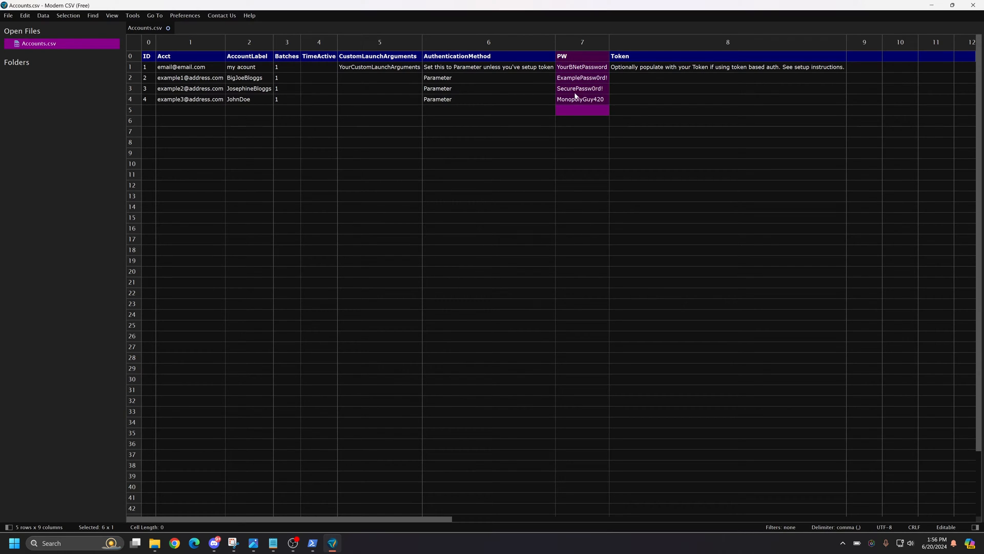
mouse_move(588, 82)
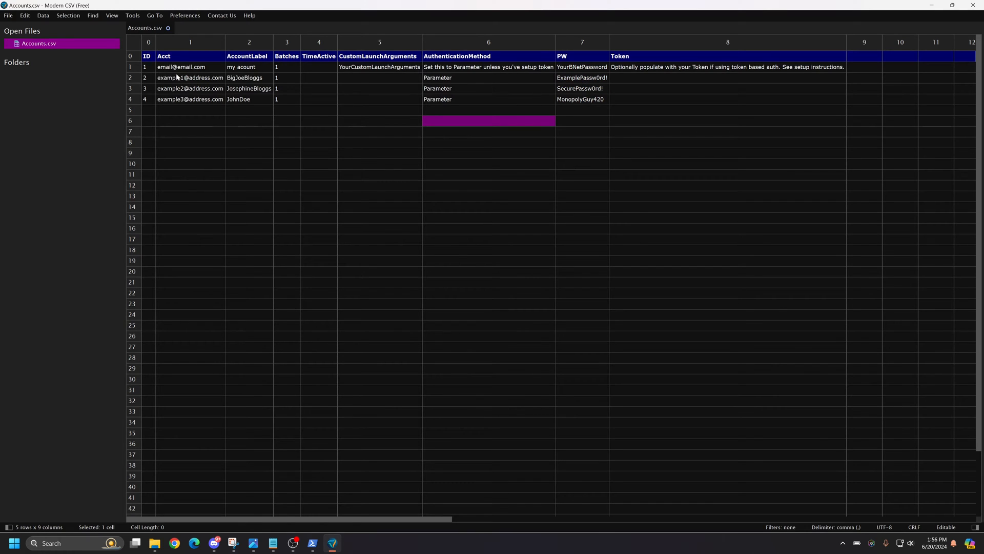
left_click(147, 66)
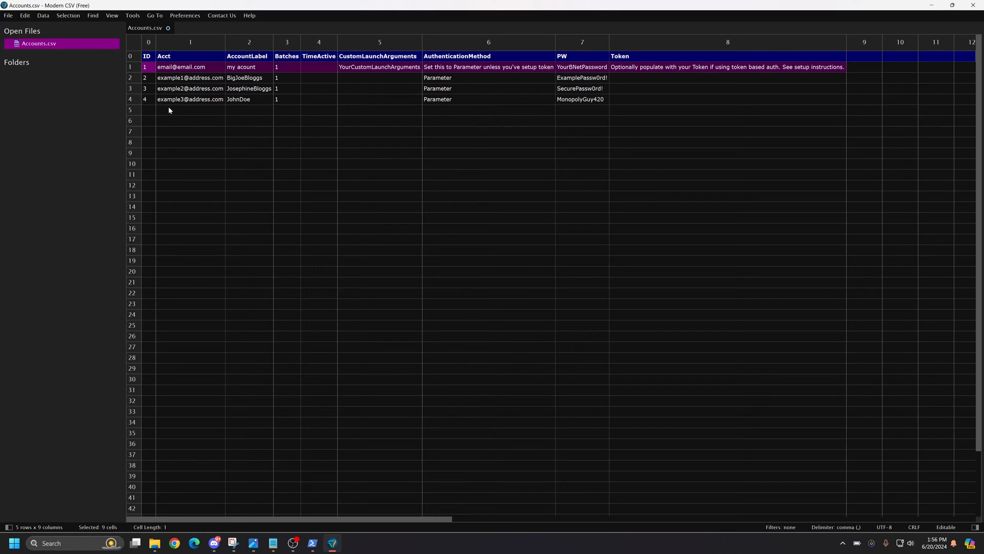
mouse_move(625, 180)
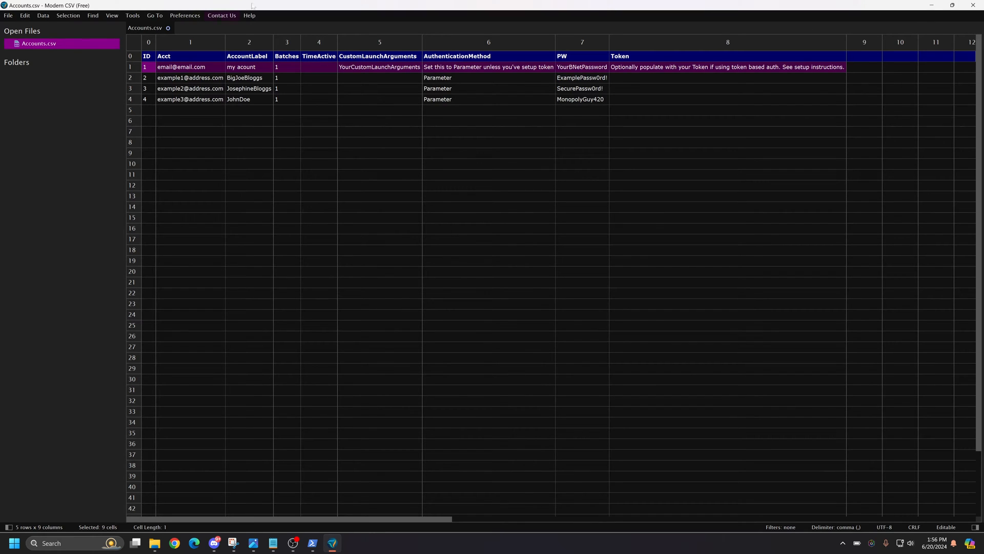
left_click(8, 15)
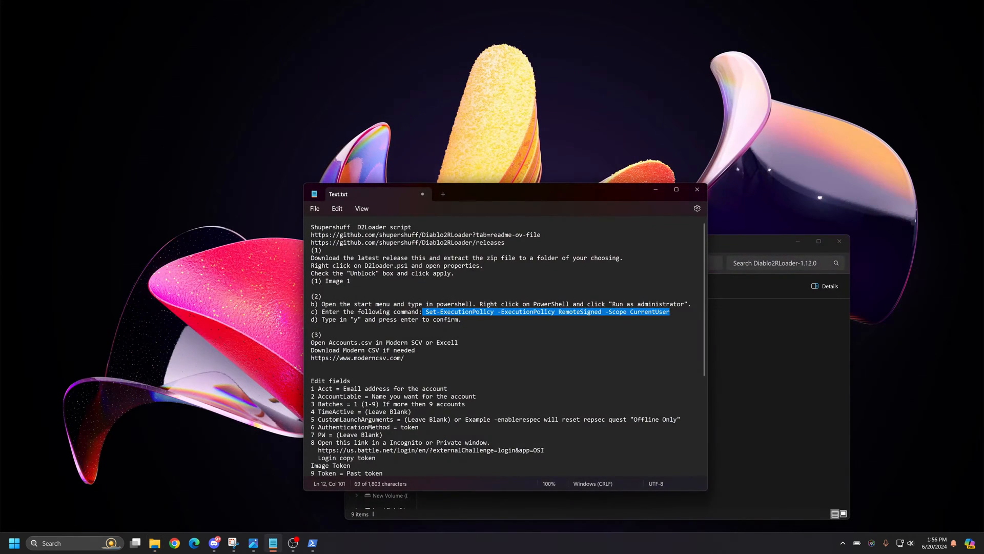
- Open config.xml from the Diablo2RLoader-1.12.0 folder in Notepad
scroll("down", 3)
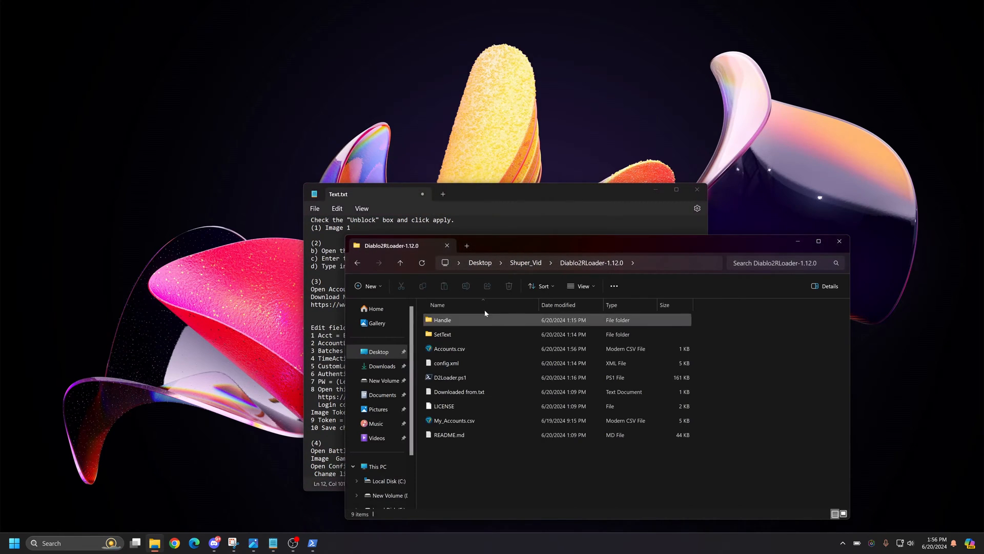
left_click(446, 363)
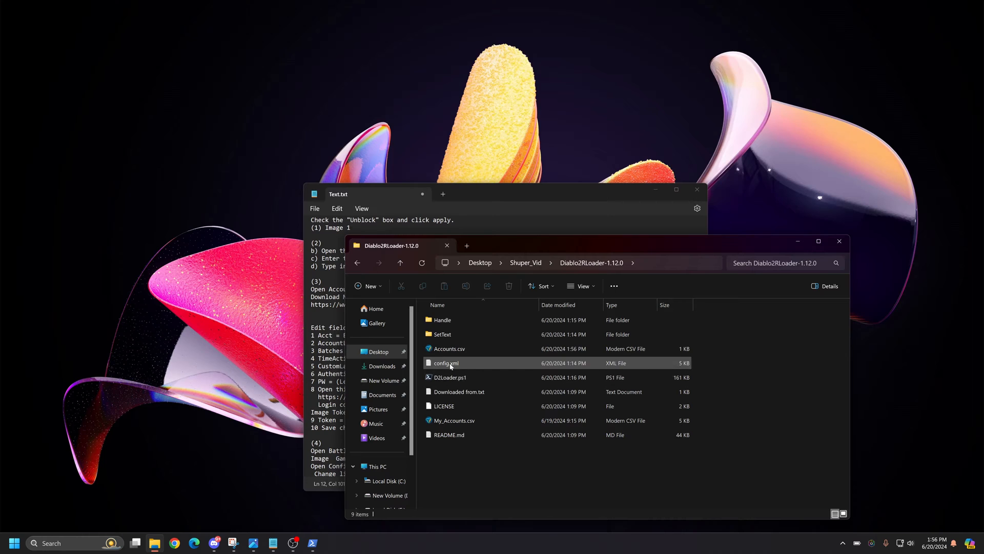
mouse_move(446, 363)
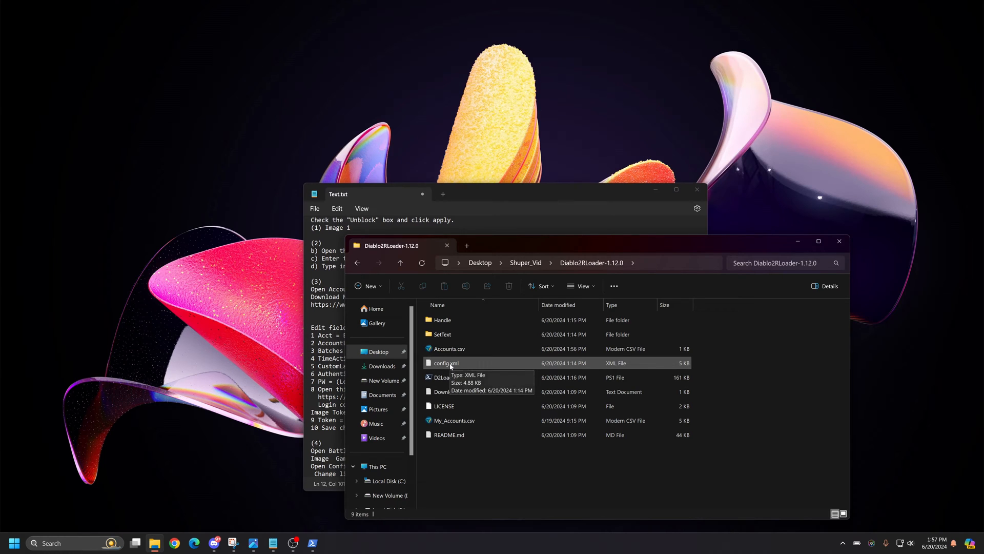
double_click(446, 363)
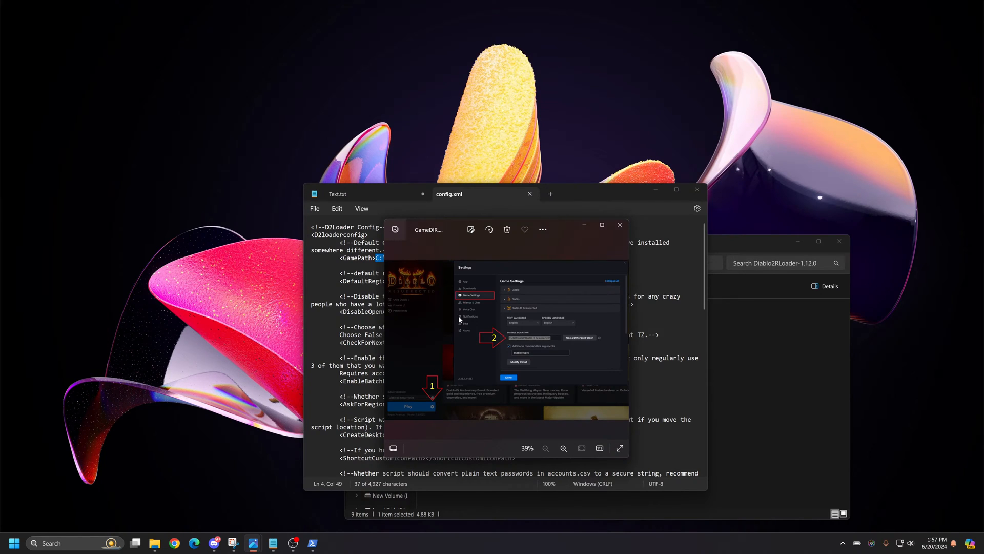
mouse_move(482, 307)
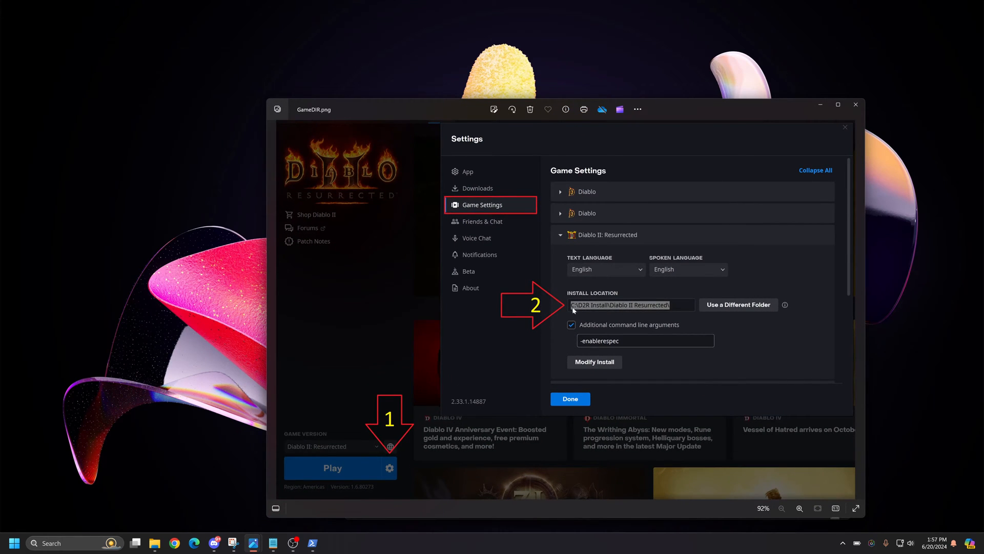
mouse_move(848, 125)
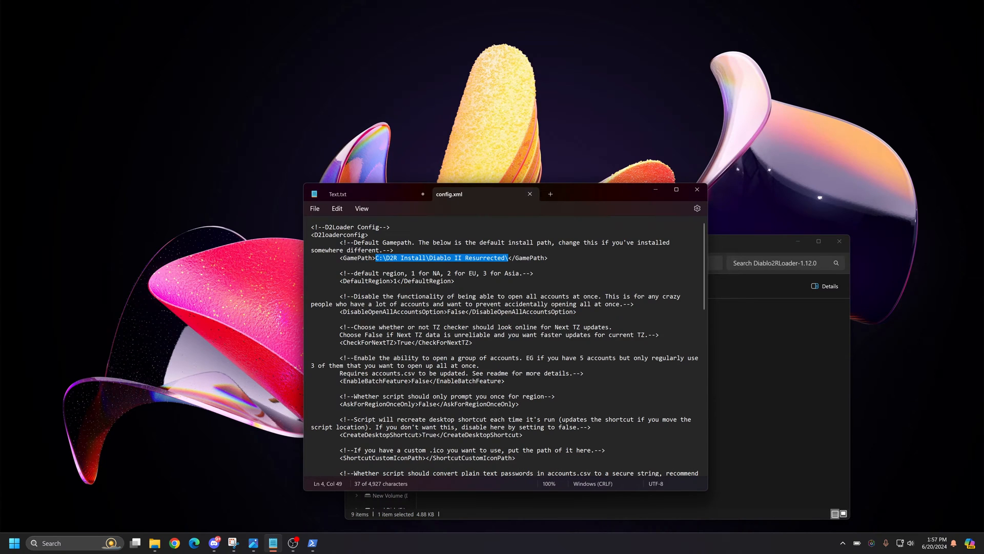
- Close the saved config.xml notes window, leaving the loader folder showing
left_click(315, 208)
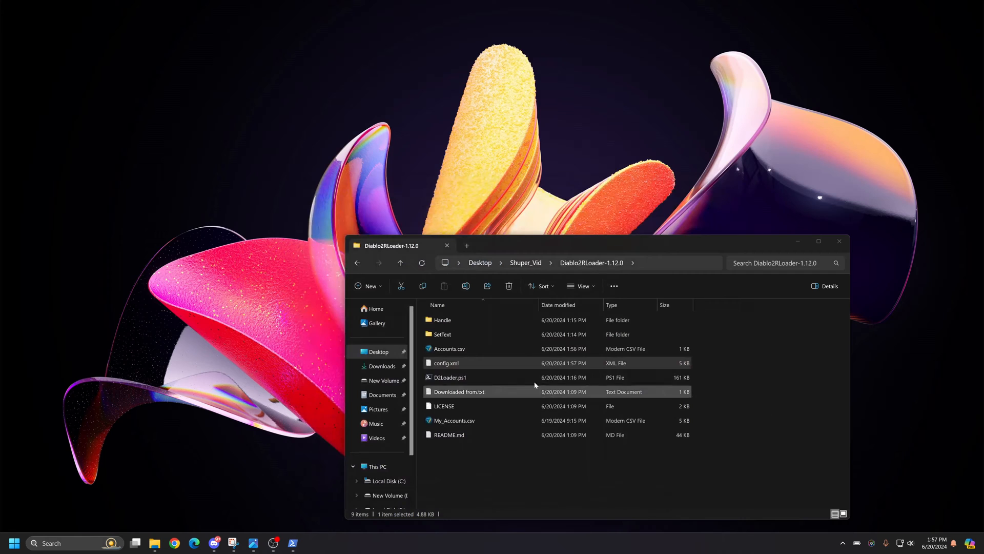
- Delete the original example Accounts.csv from the loader folder
left_click(453, 420)
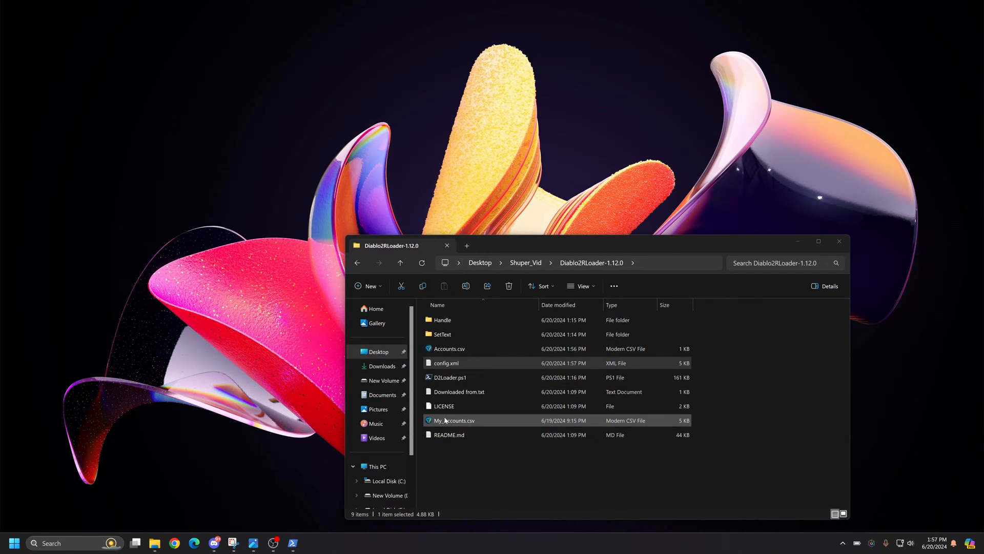
left_click(449, 348)
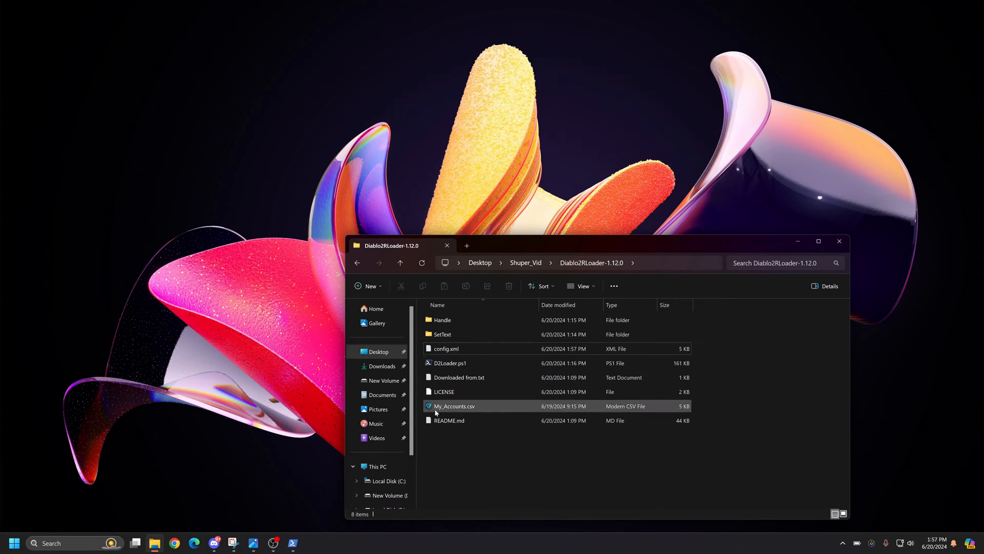
- Rename My_Accounts.csv to Accounts.csv via the Show more options menu
right_click(453, 406)
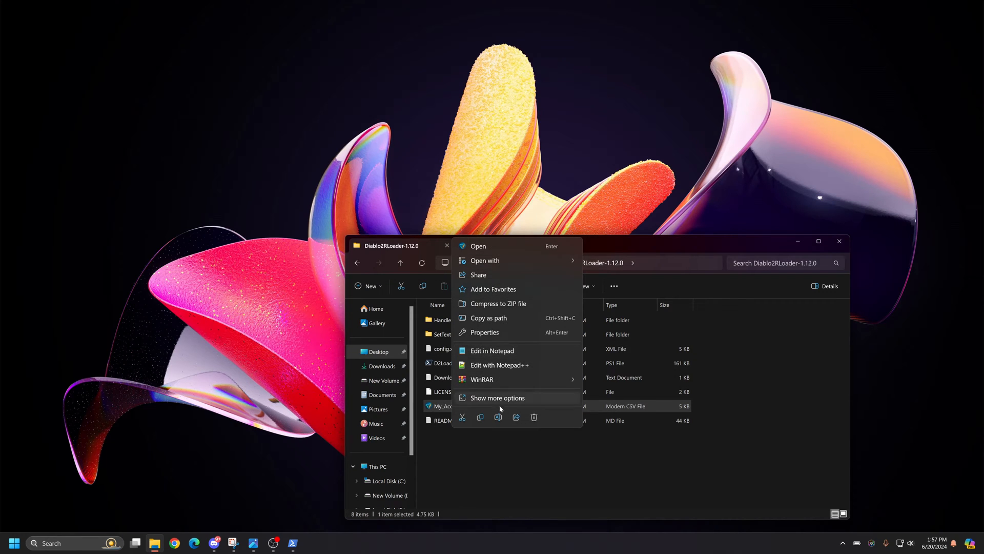
left_click(496, 398)
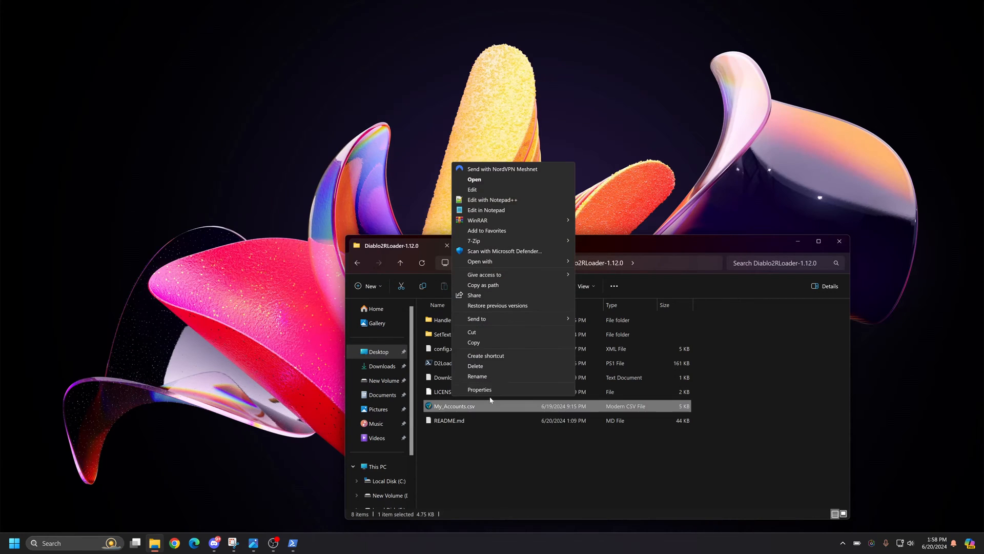
mouse_move(493, 351)
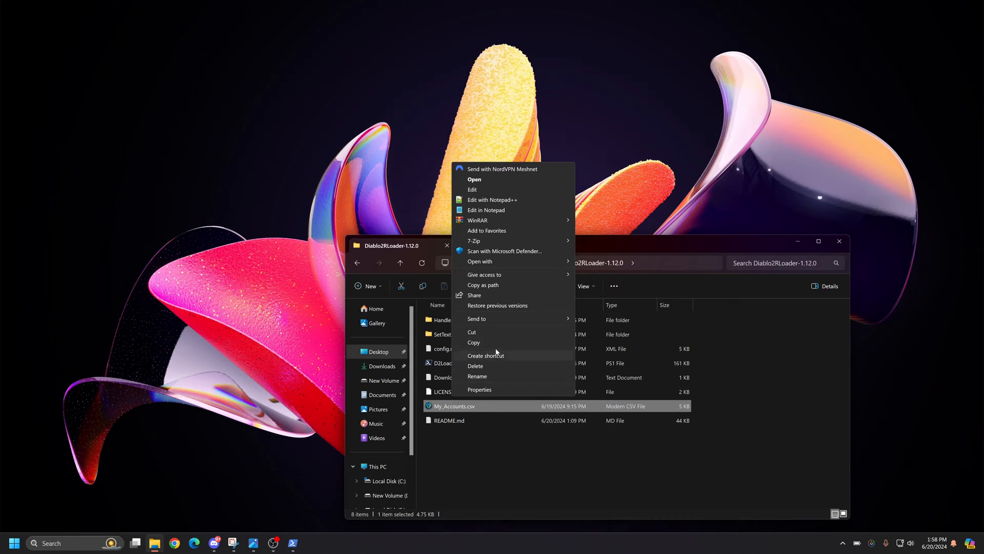
left_click(477, 376)
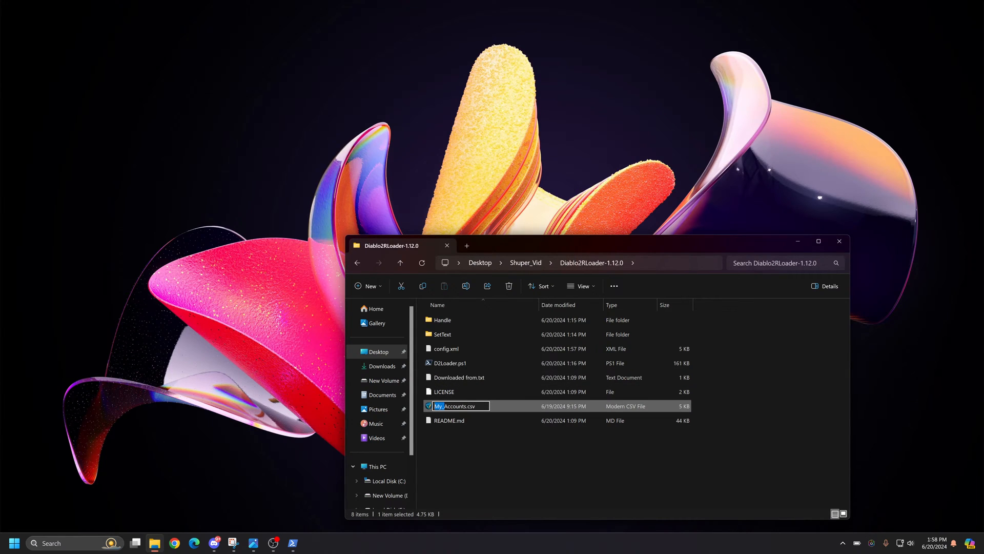
key("enter")
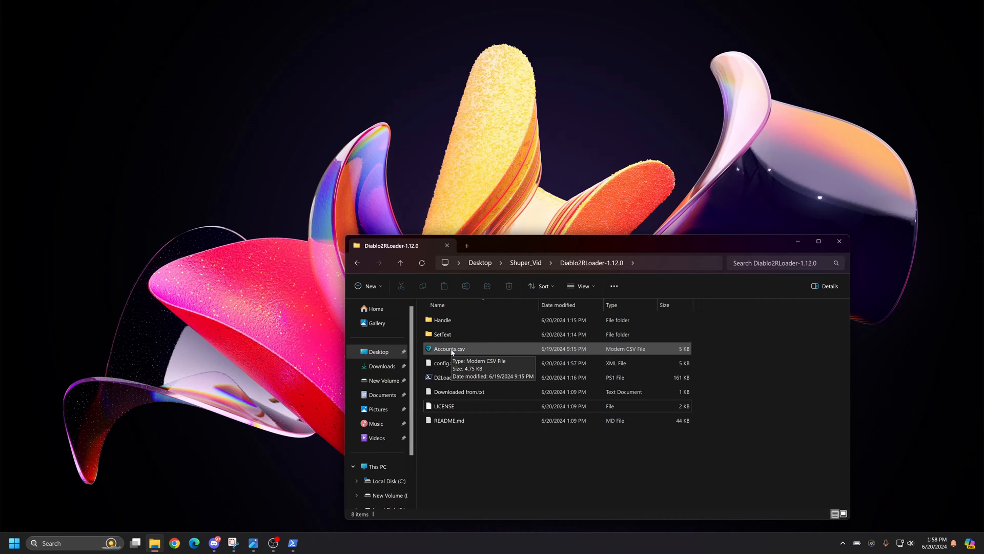
- Launch the D2Loader.ps1 loader script
left_click(449, 376)
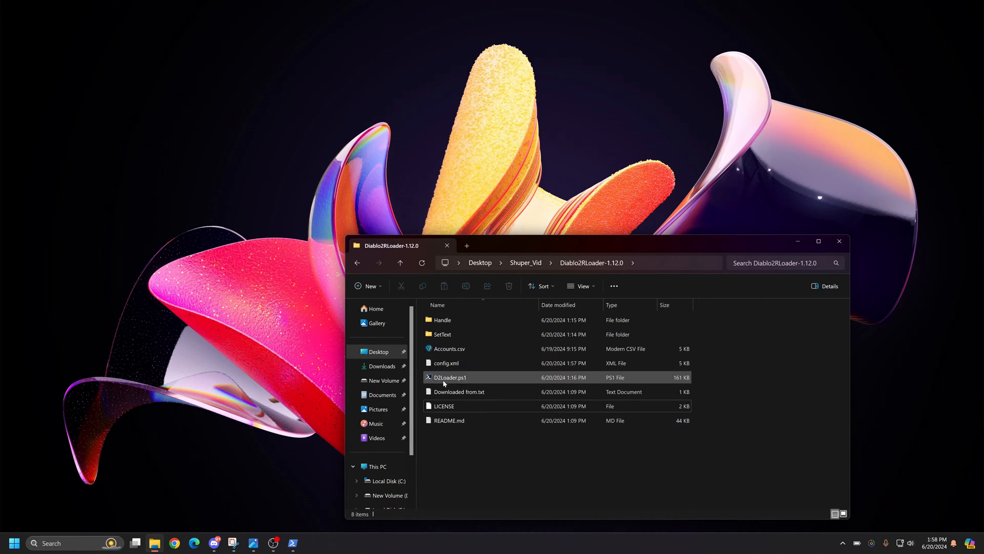
mouse_move(449, 377)
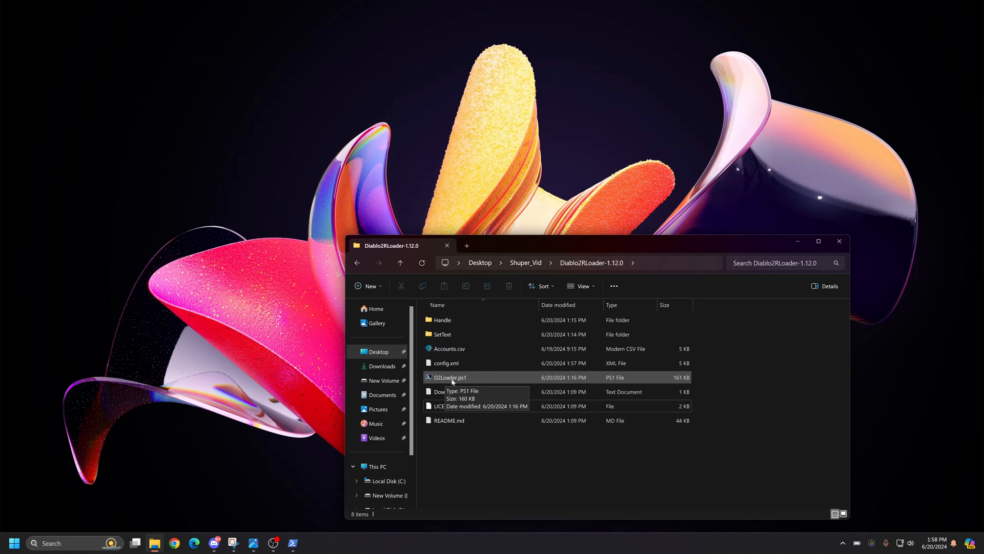
double_click(449, 377)
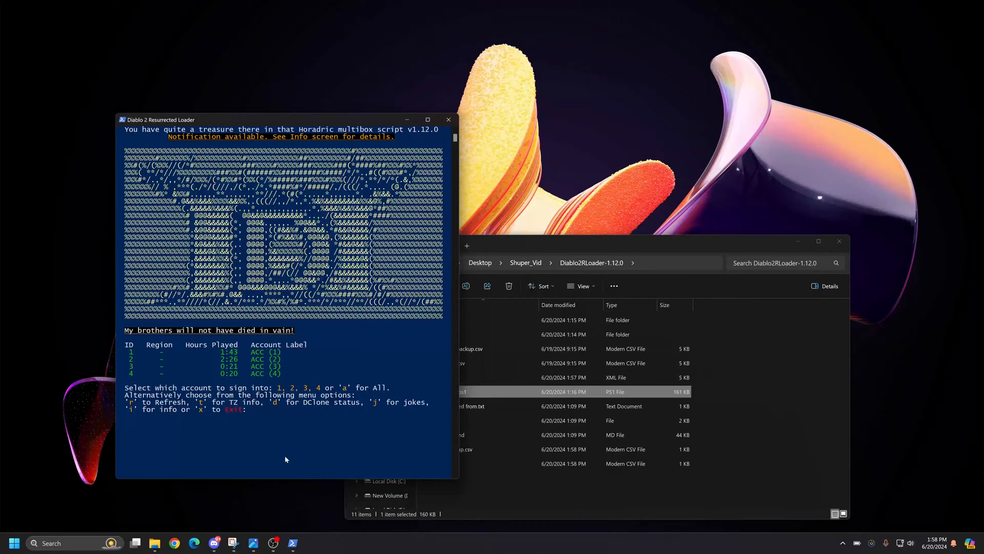
mouse_move(370, 356)
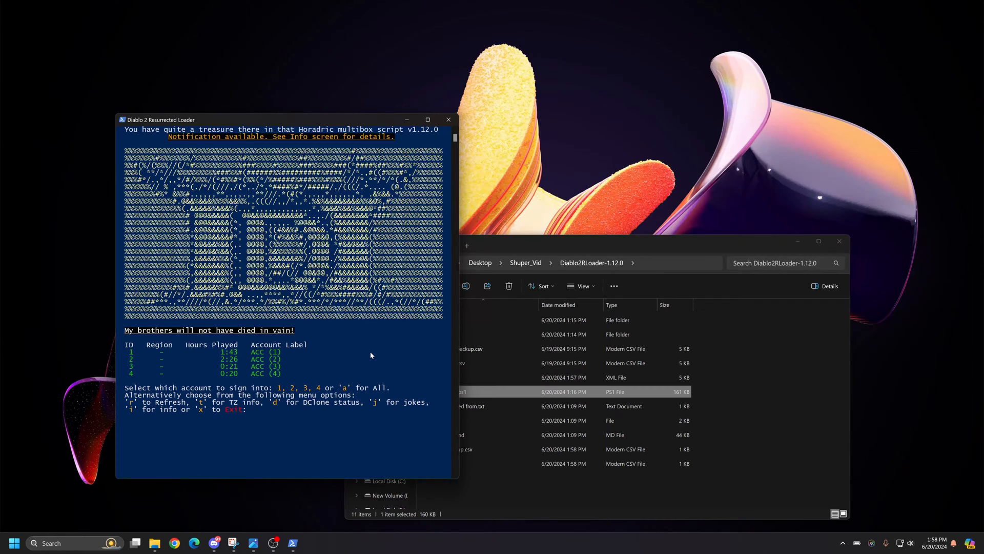
- Sign in account 1 on the NA region, then close the loader window
type("i")
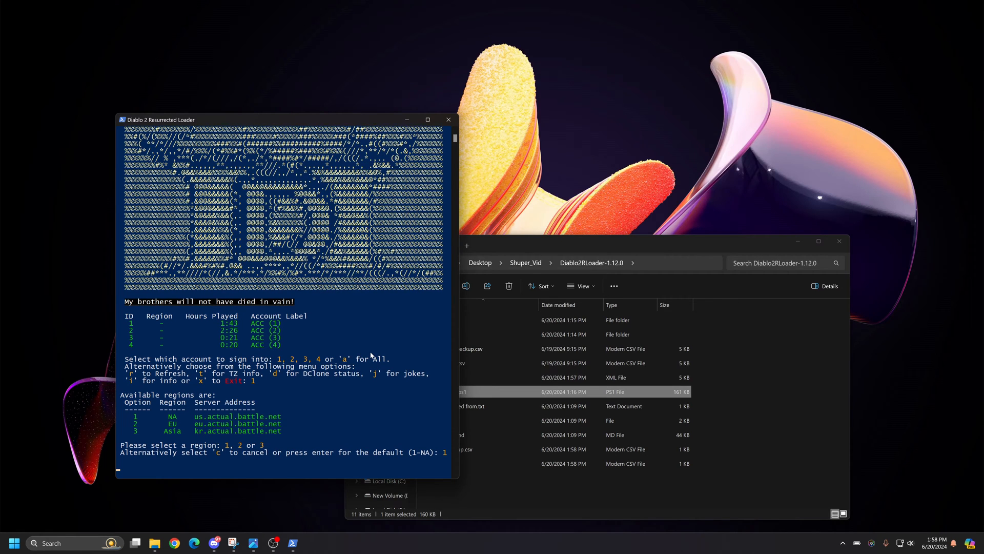
key("enter")
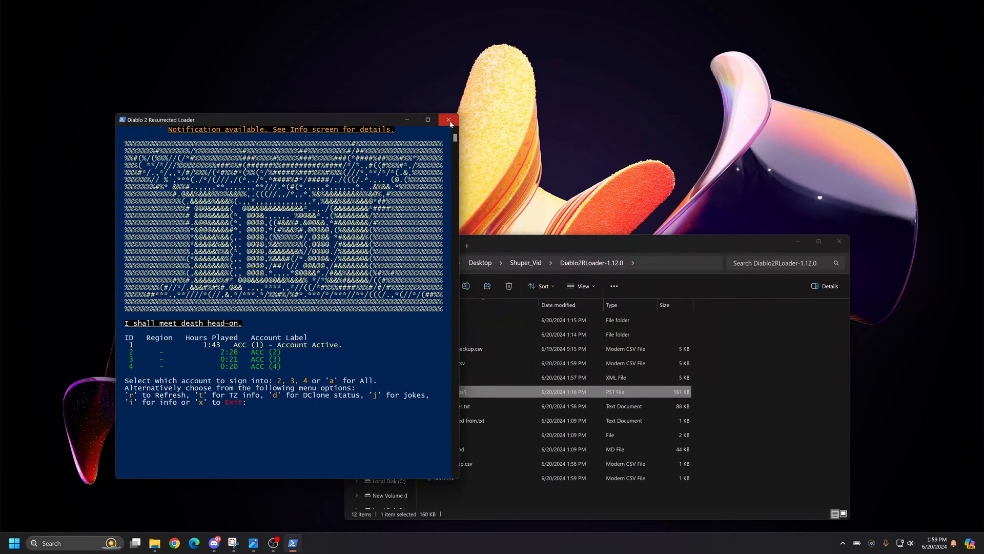
left_click(449, 119)
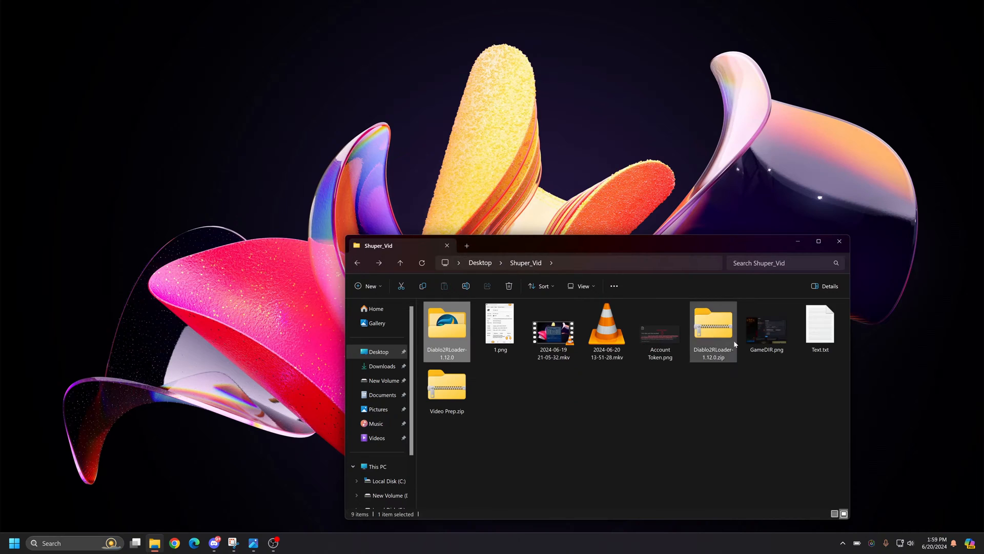
double_click(714, 326)
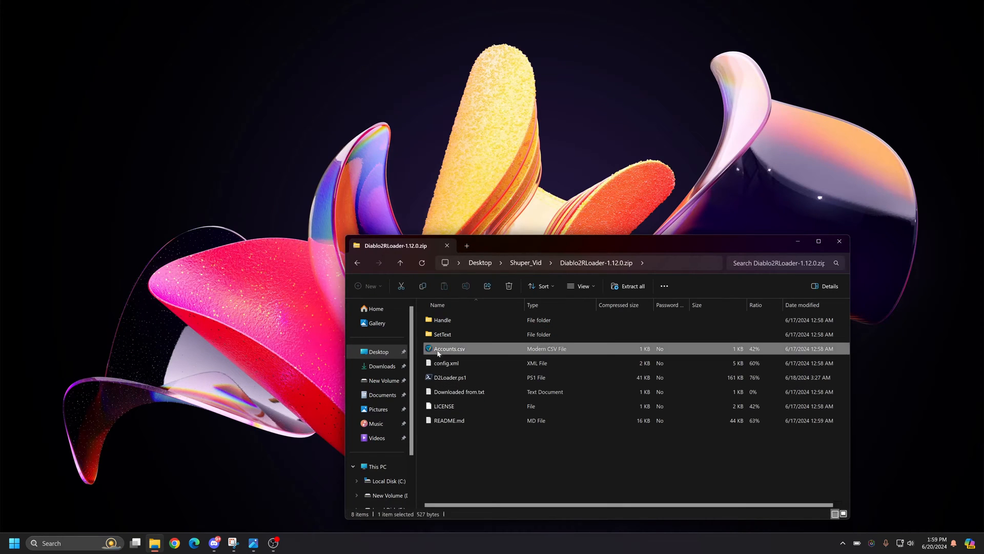
double_click(448, 349)
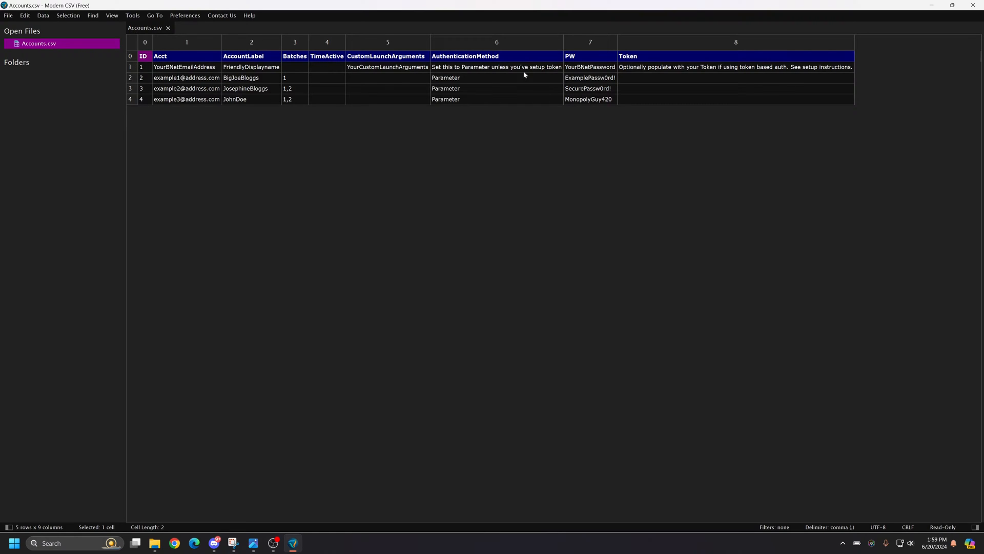
mouse_move(456, 73)
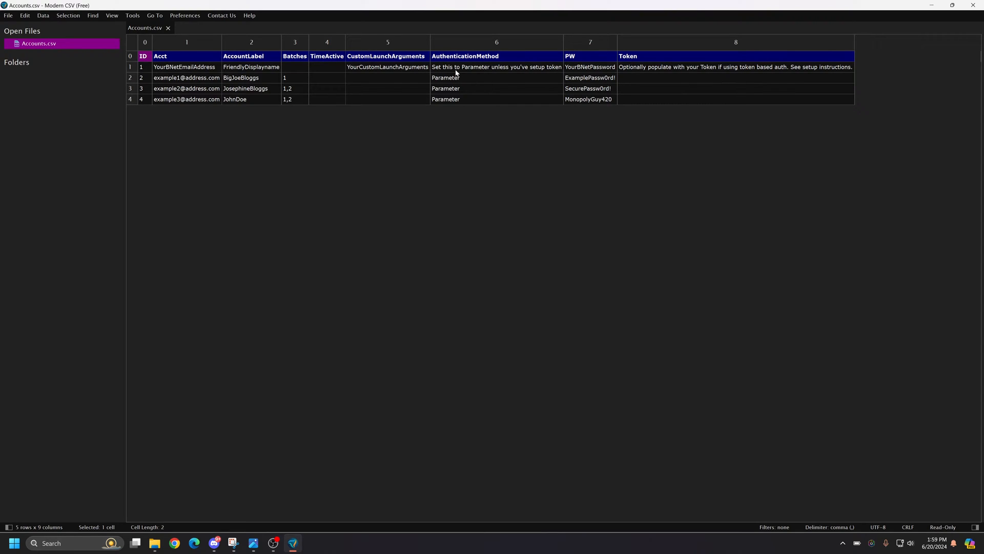
mouse_move(457, 111)
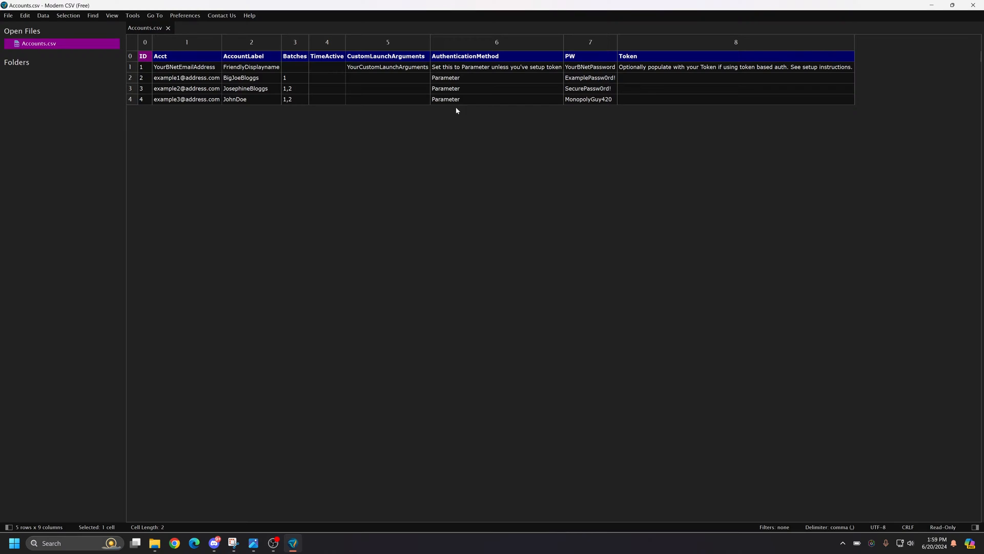
mouse_move(468, 70)
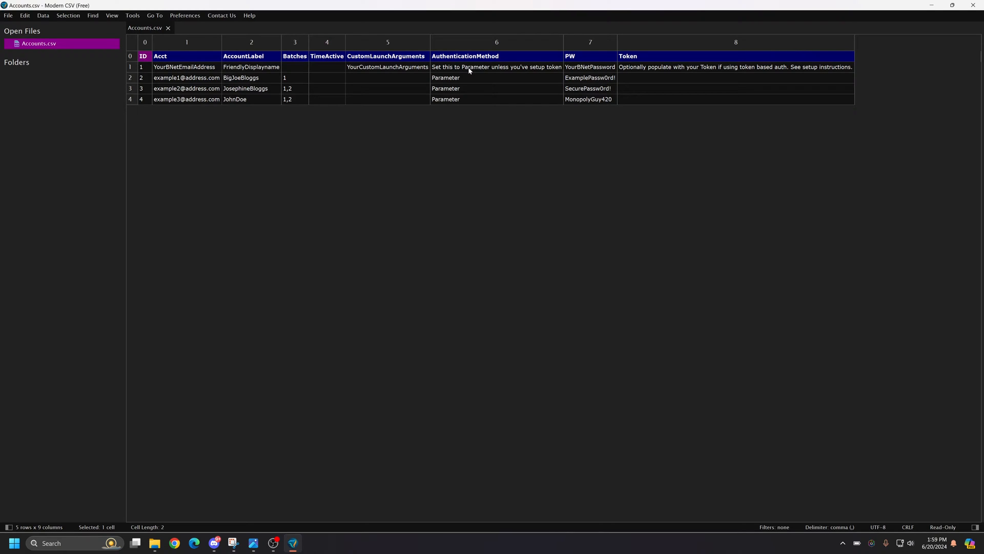
mouse_move(440, 77)
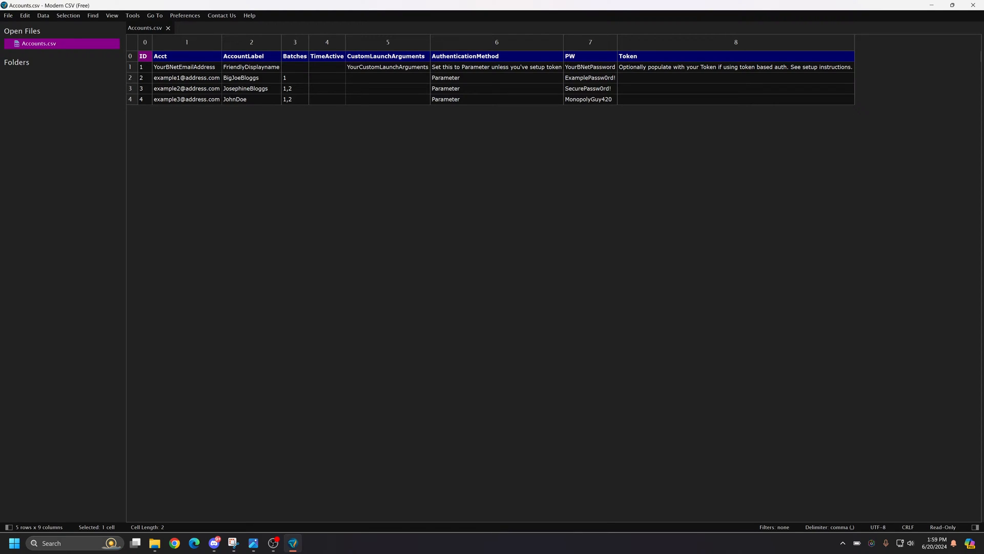
mouse_move(222, 513)
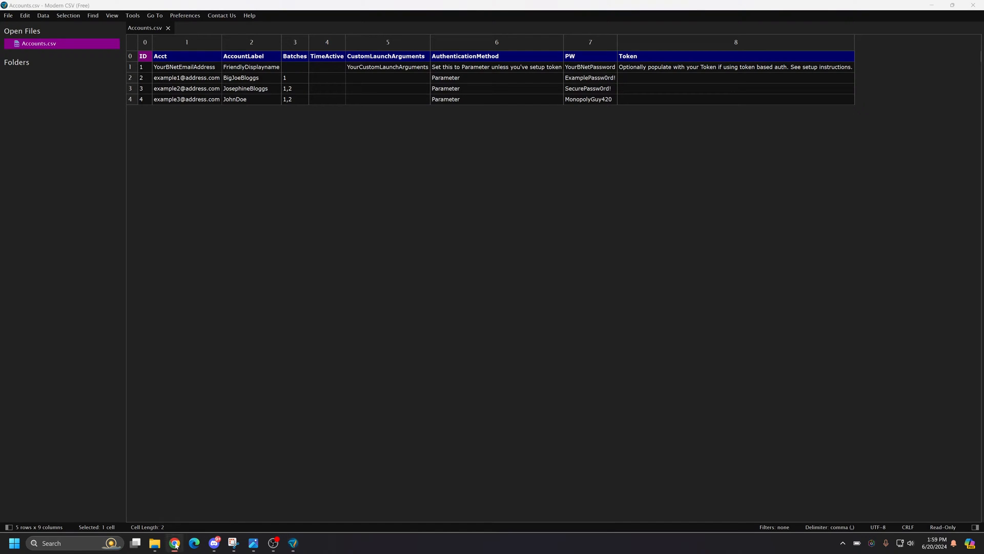
mouse_move(969, 384)
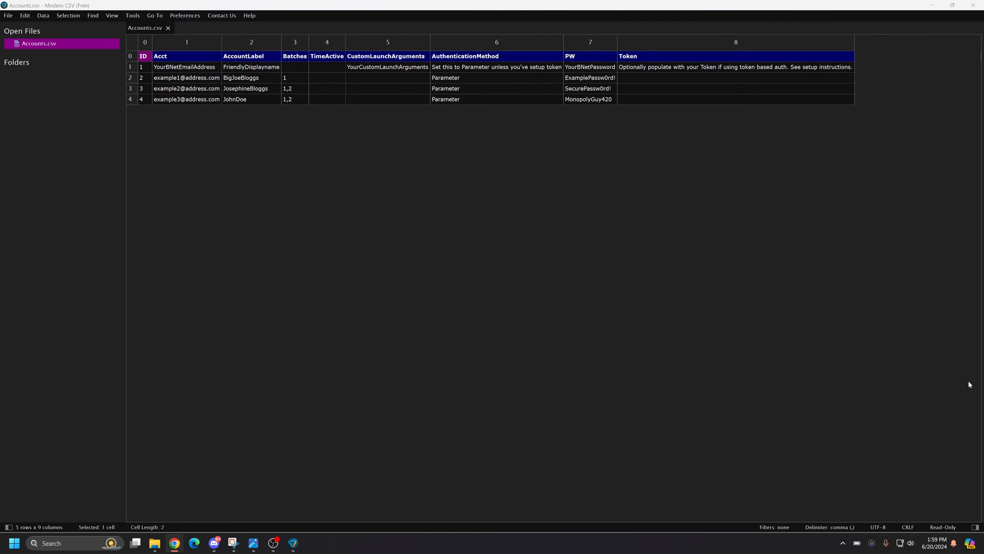
- Launch Edge and start a new InPrivate browsing window
left_click(193, 544)
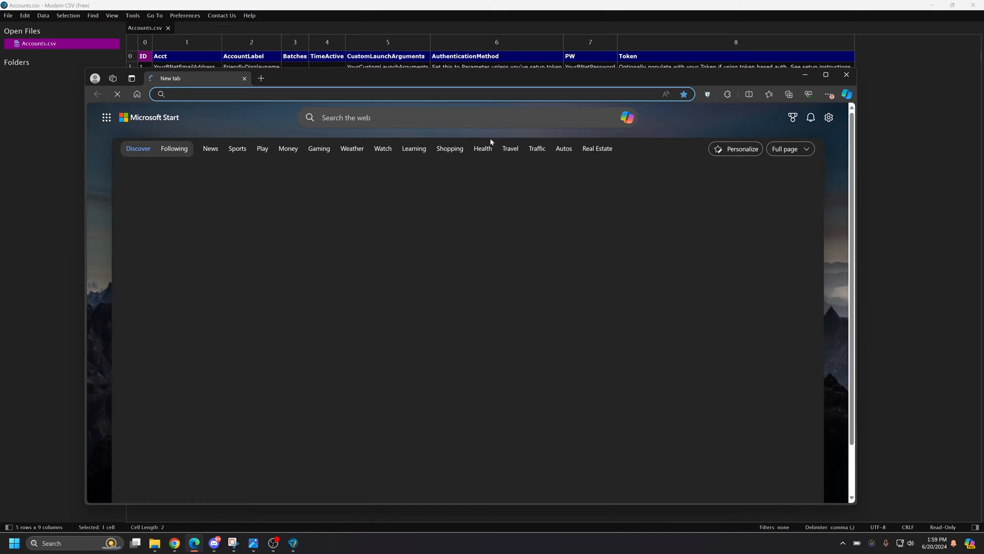
left_click(828, 94)
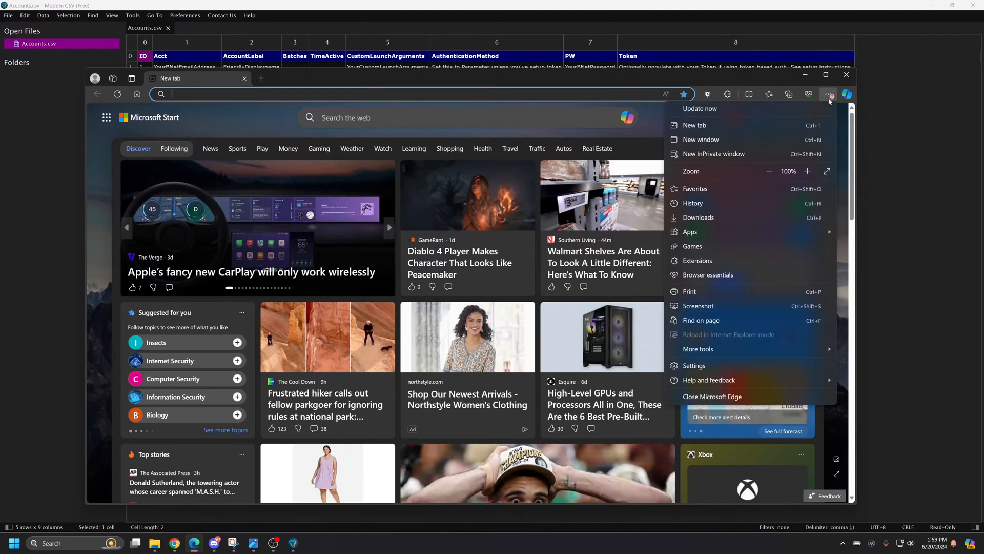
left_click(713, 154)
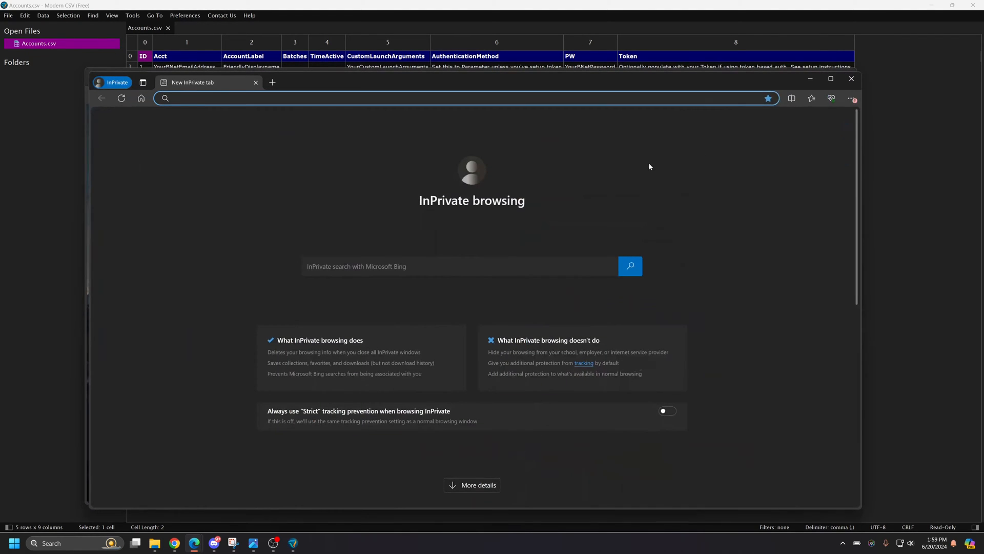
left_click(464, 99)
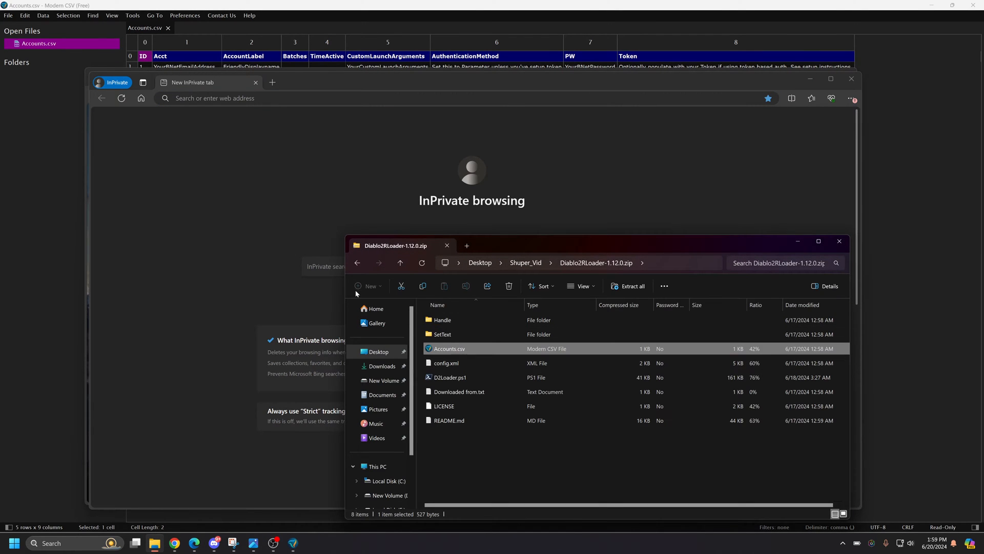
- Open Text.txt from the Shuper_Vid folder and copy the Battle.net login link
left_click(357, 262)
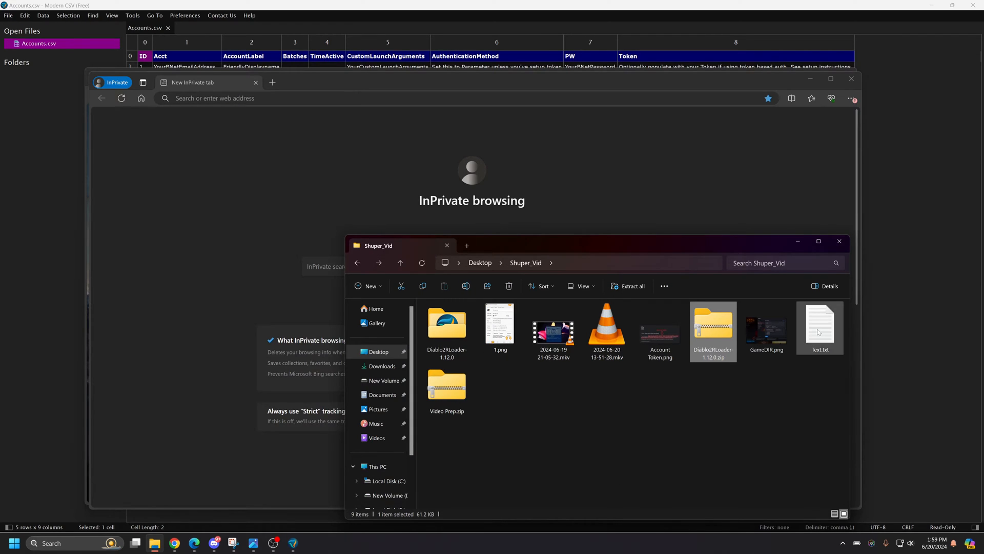
double_click(819, 321)
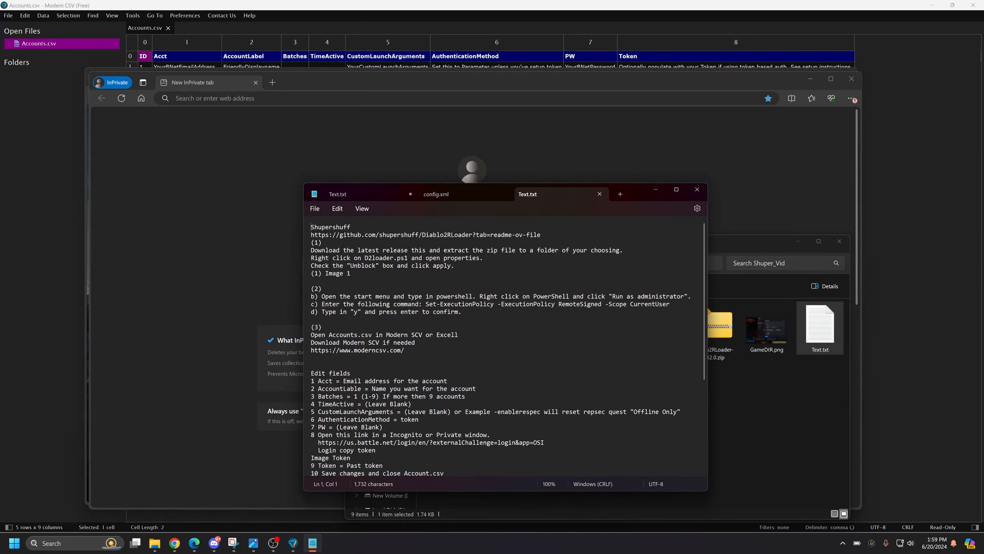
left_click_drag(317, 442, 543, 441)
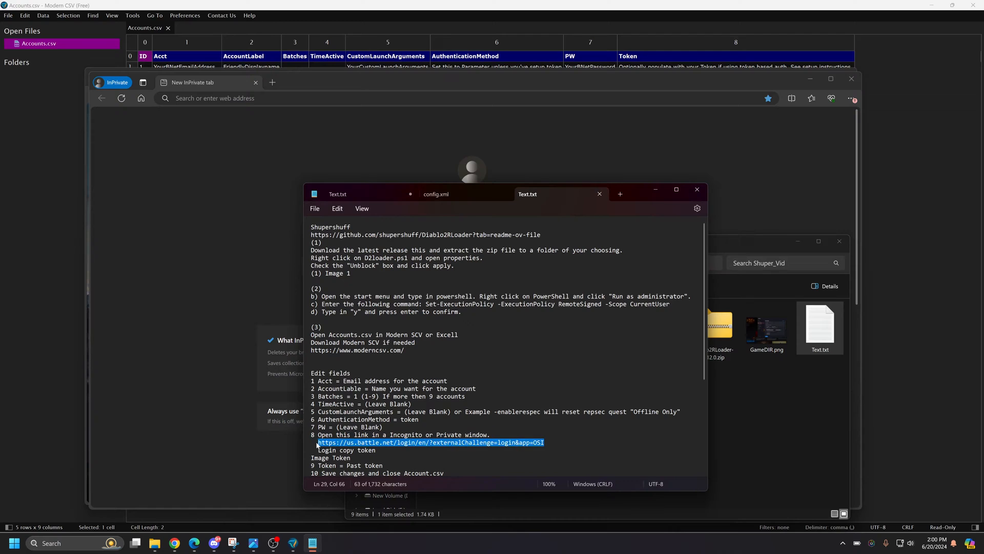
right_click(430, 442)
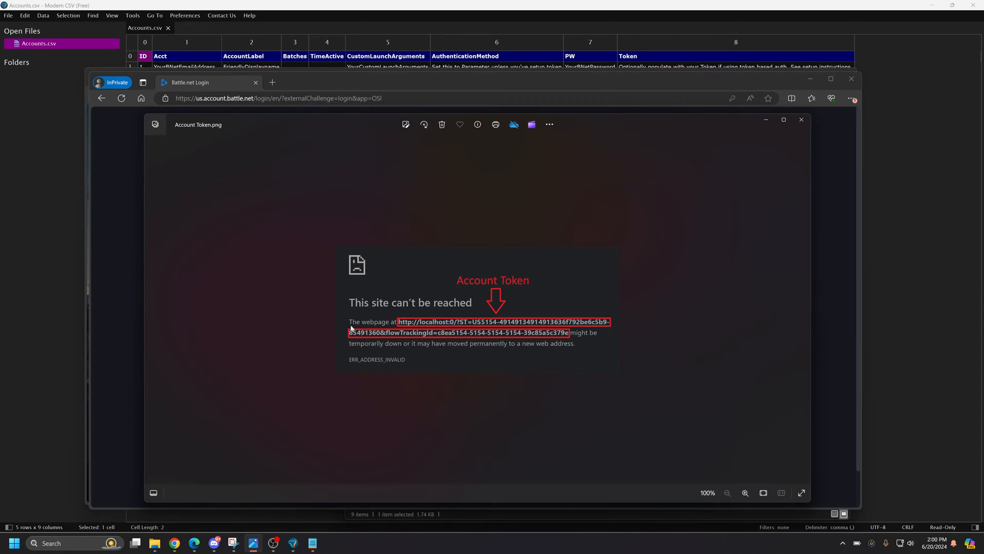
mouse_move(590, 334)
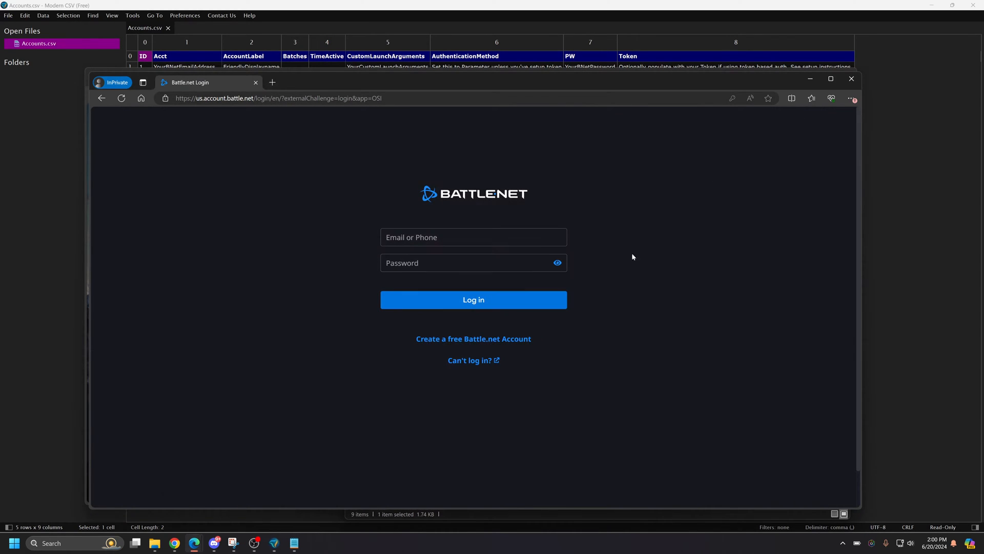
- Switch back to the example Accounts.csv spreadsheet in Modern CSV
left_click(851, 79)
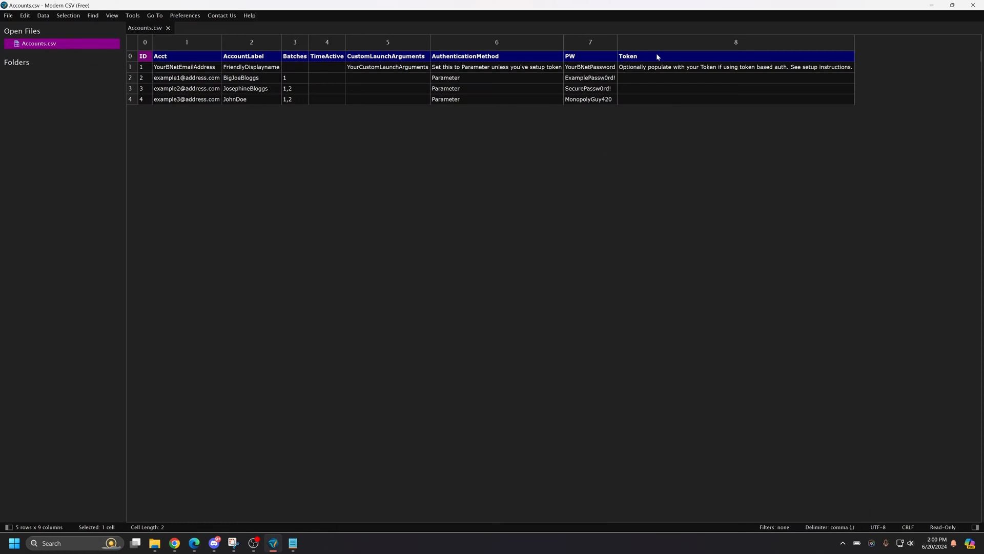
- Review the Token and AuthenticationMethod instruction cells, then go to File to exit
left_click(734, 66)
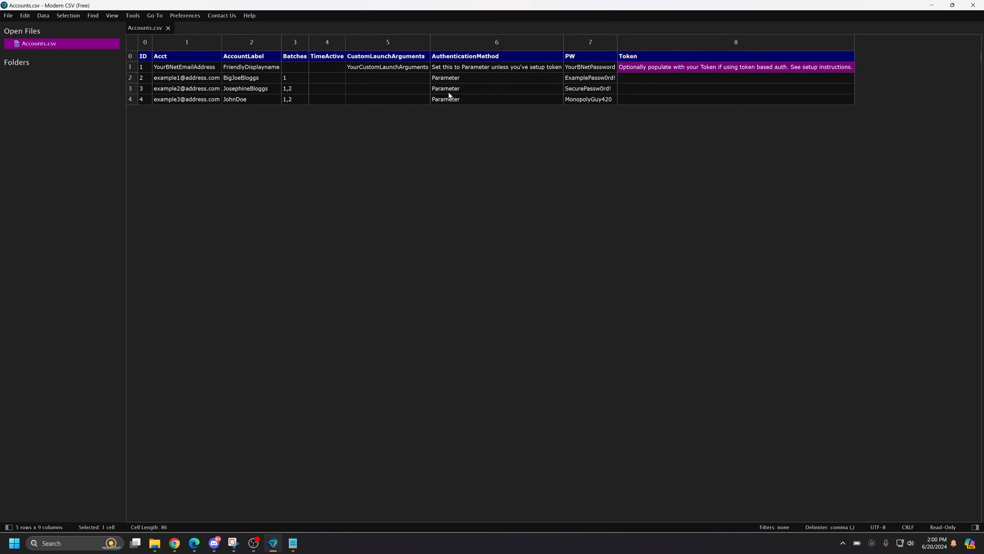
left_click(496, 67)
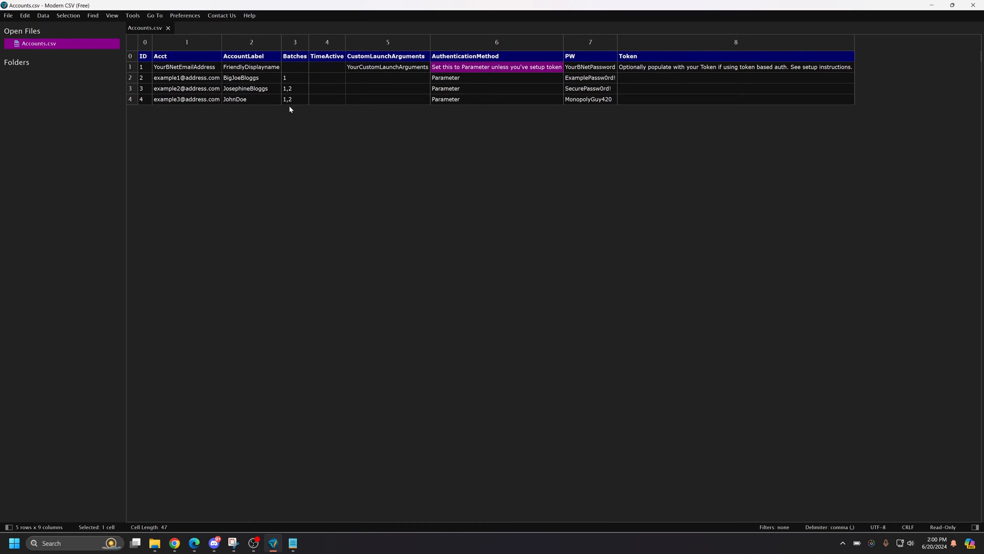
left_click(8, 16)
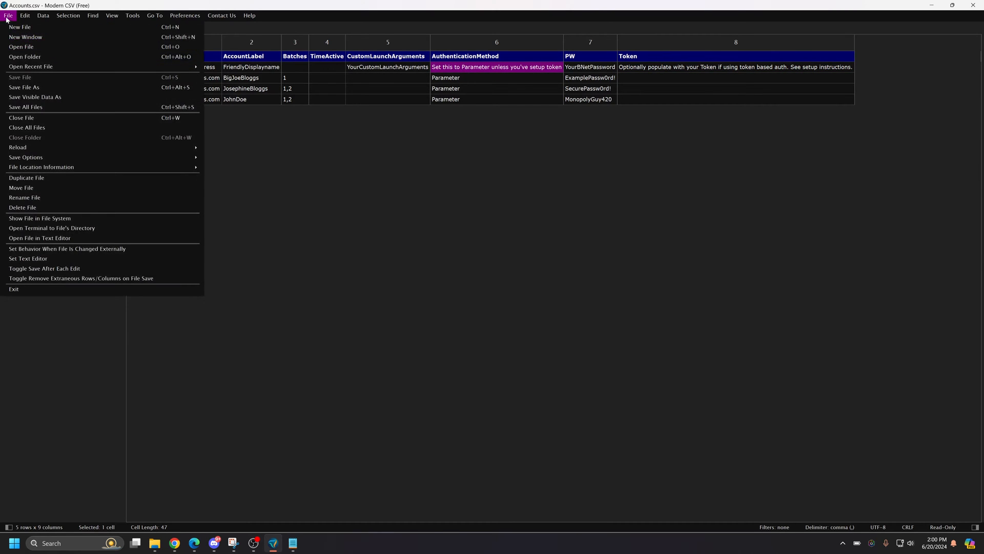
mouse_move(21, 77)
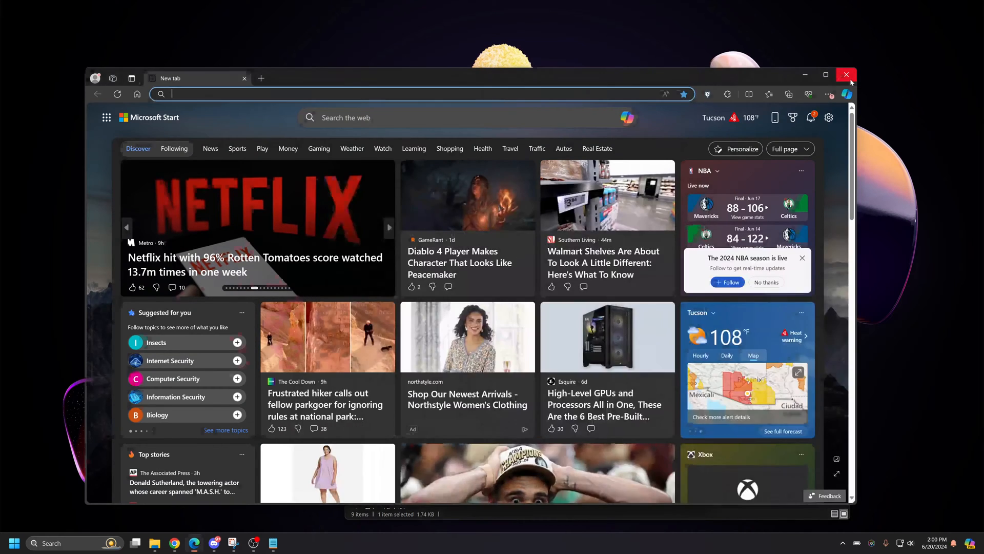
- Close the Edge browser and the Notepad setup notes
left_click(846, 74)
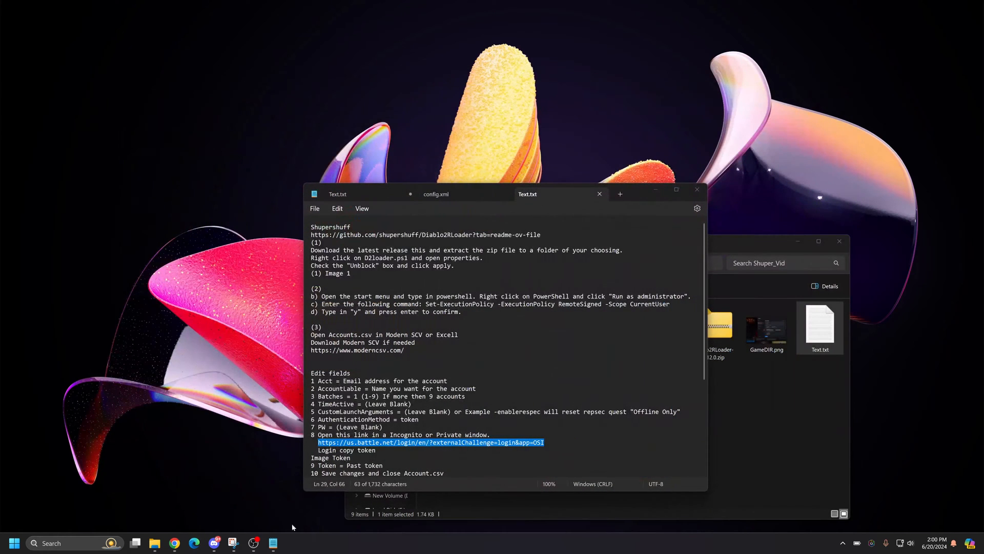
mouse_move(695, 191)
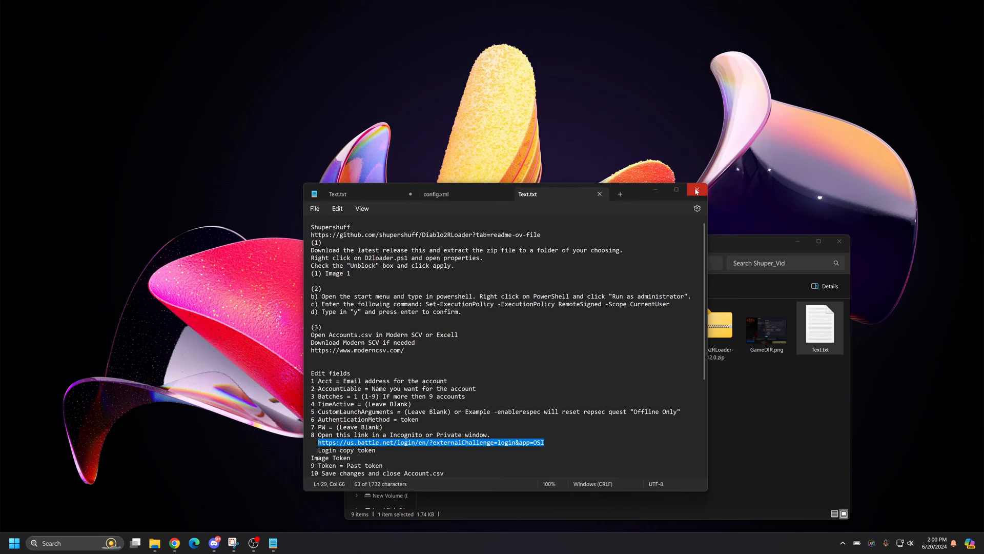
left_click(695, 191)
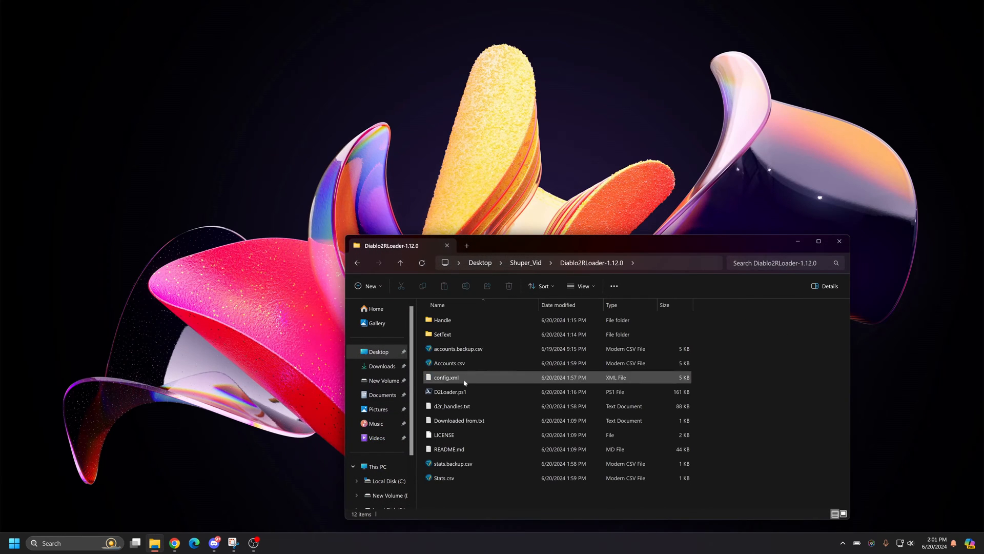
mouse_move(449, 391)
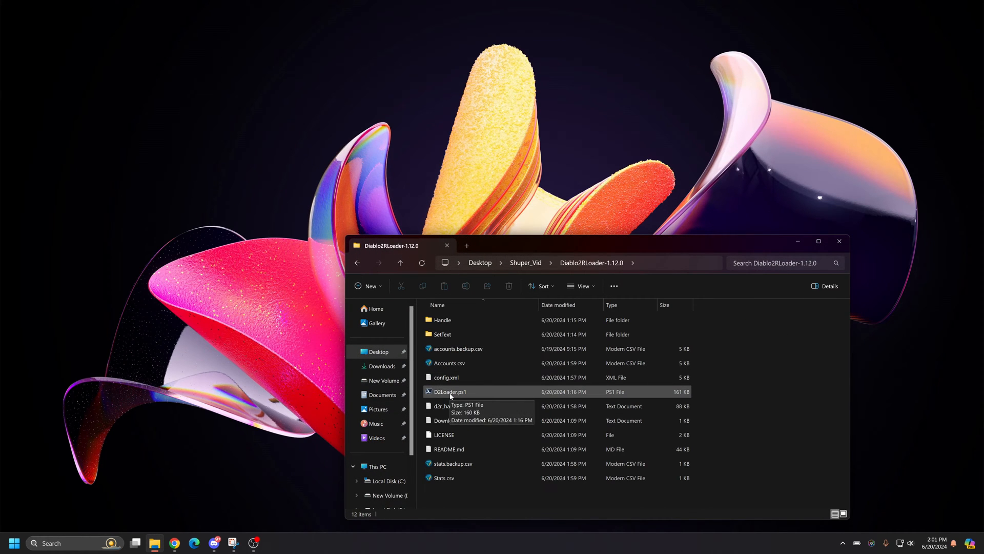
- Relaunch the D2Loader.ps1 loader script from the folder
left_click(450, 391)
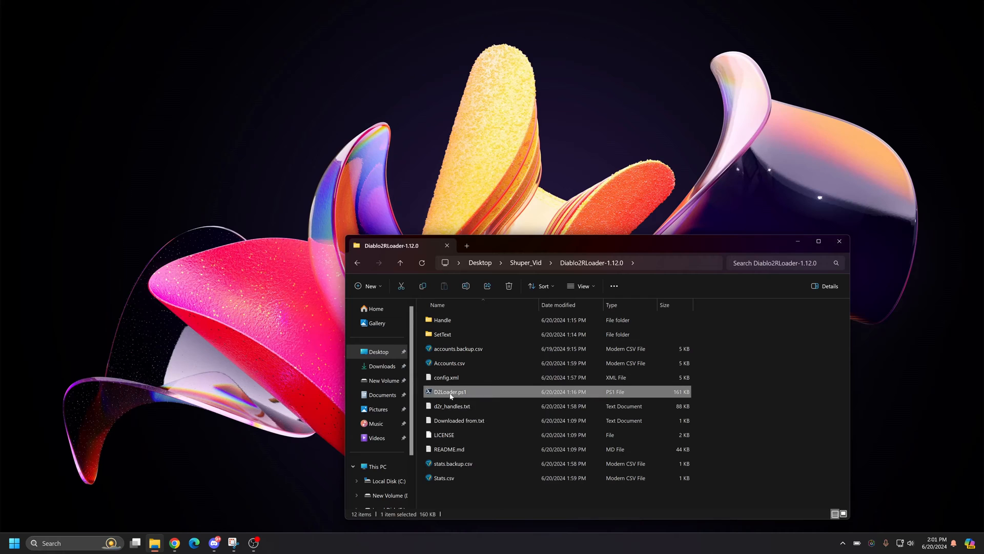
double_click(449, 390)
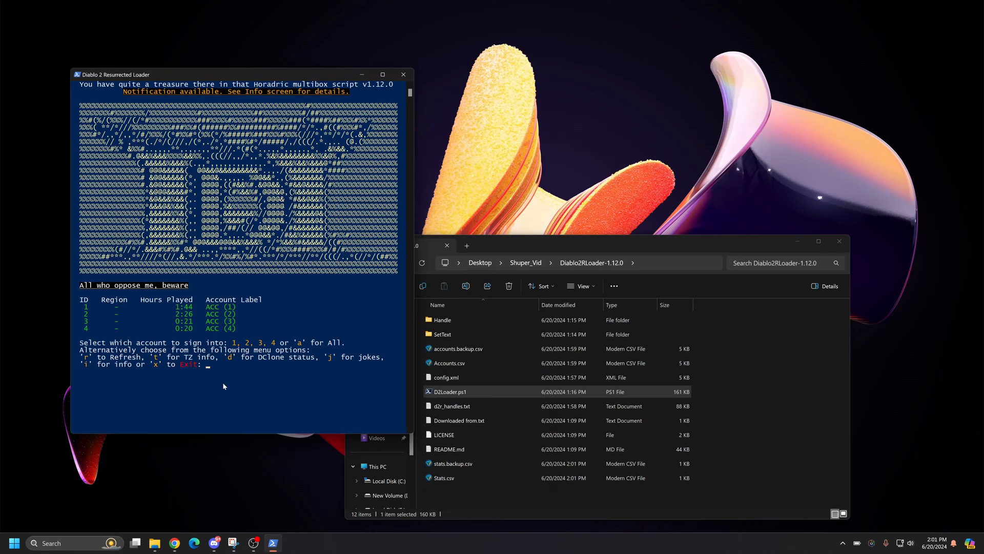
mouse_move(292, 387)
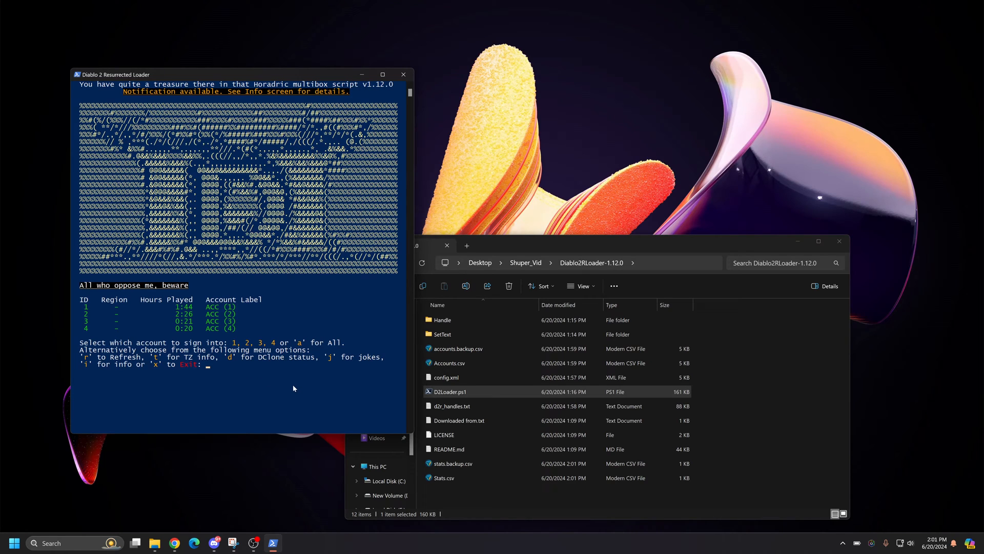